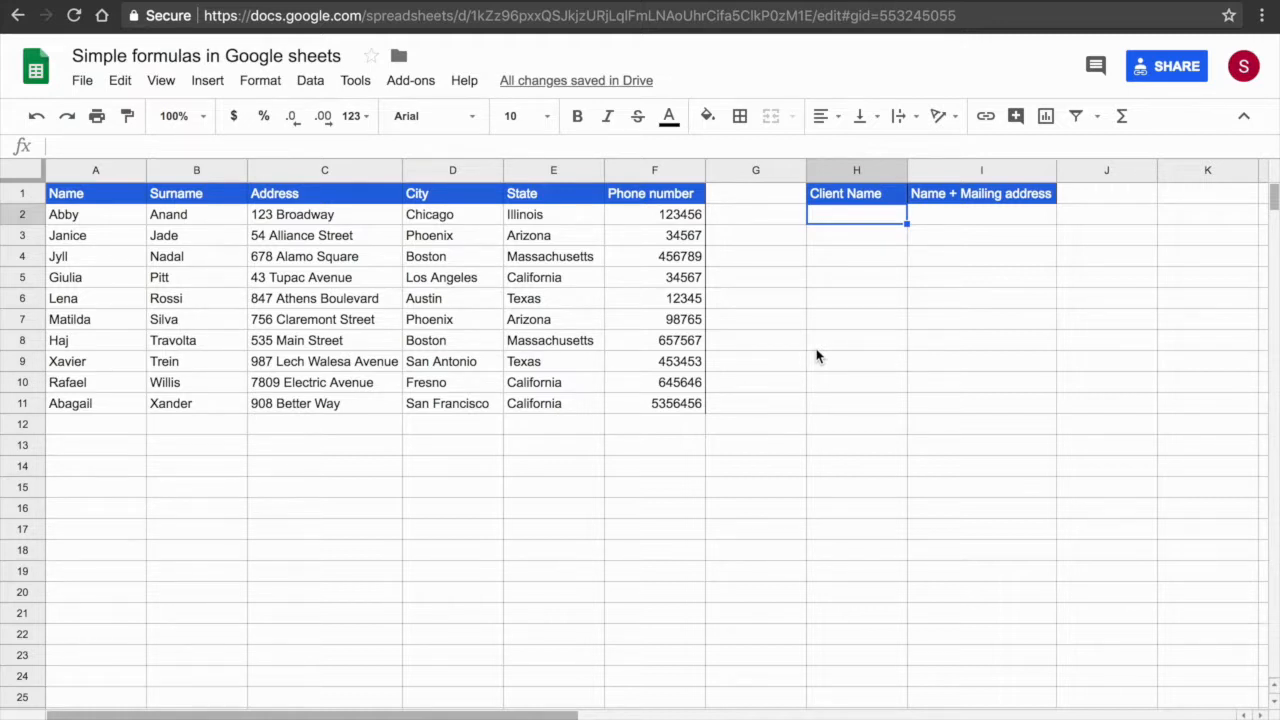
{"action": "mouse_move", "coordinate": [200, 200]}
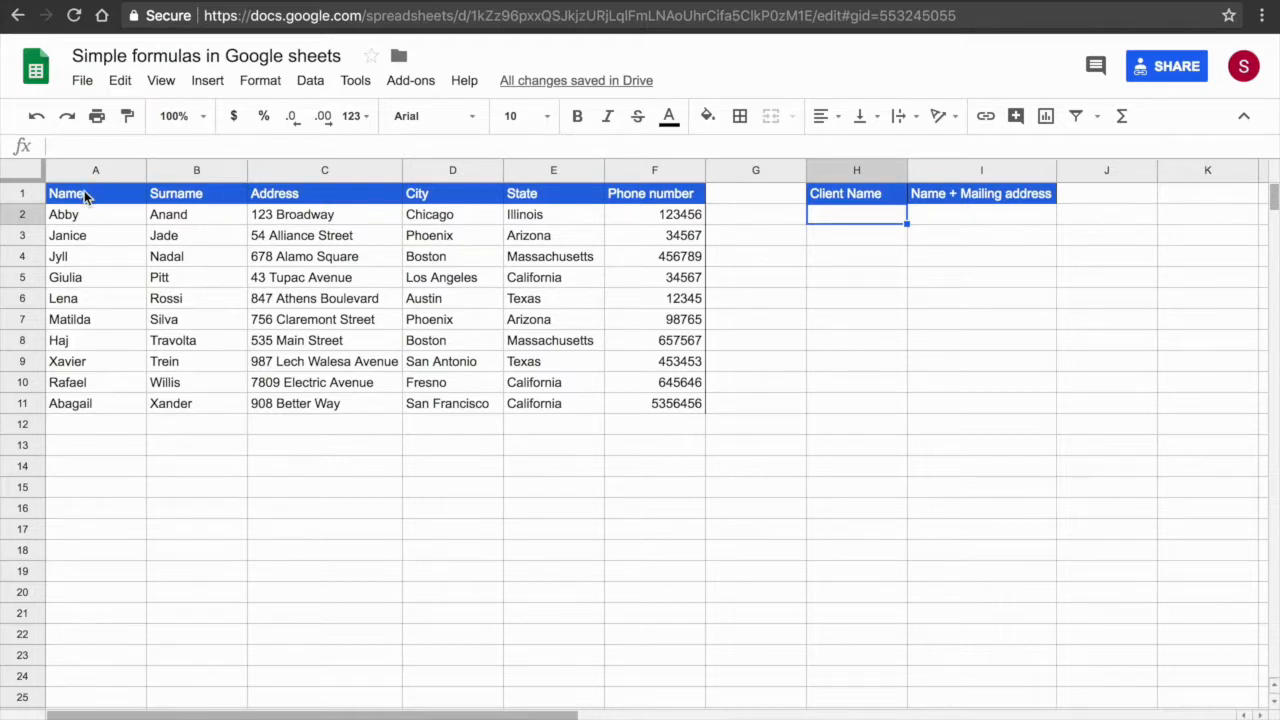
{"action": "mouse_move", "coordinate": [343, 221]}
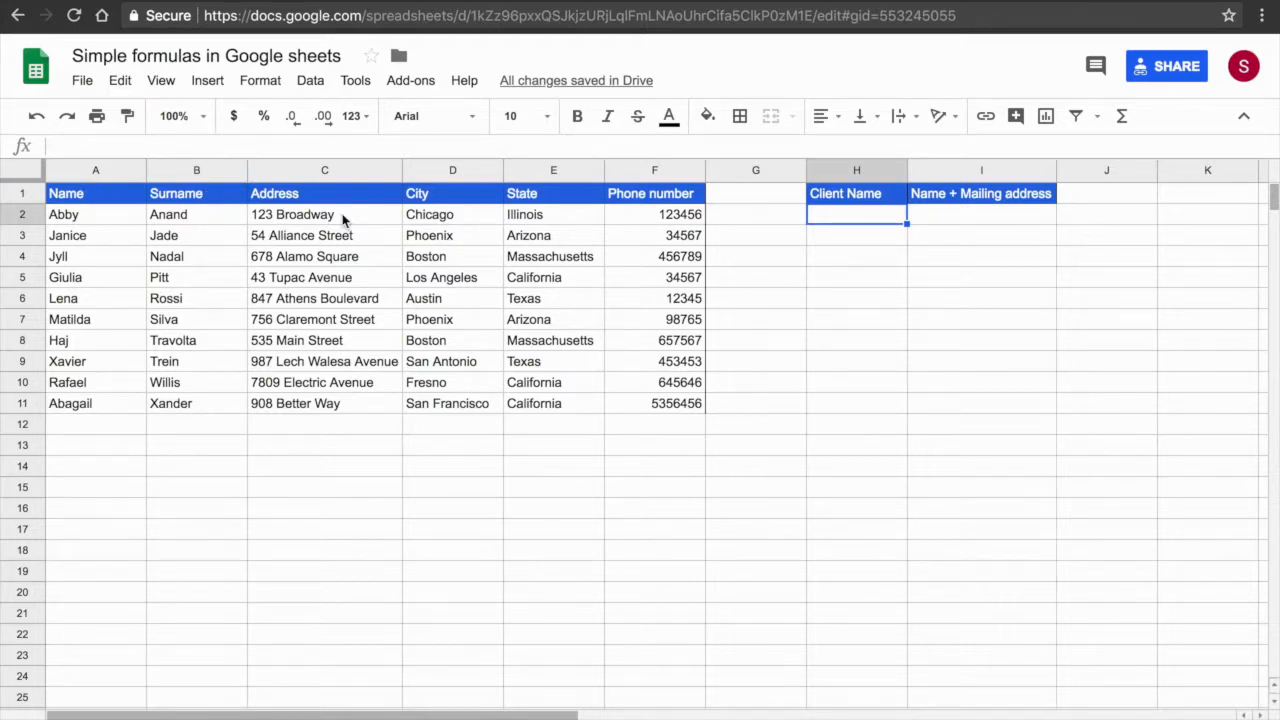
{"action": "left_click", "coordinate": [324, 170]}
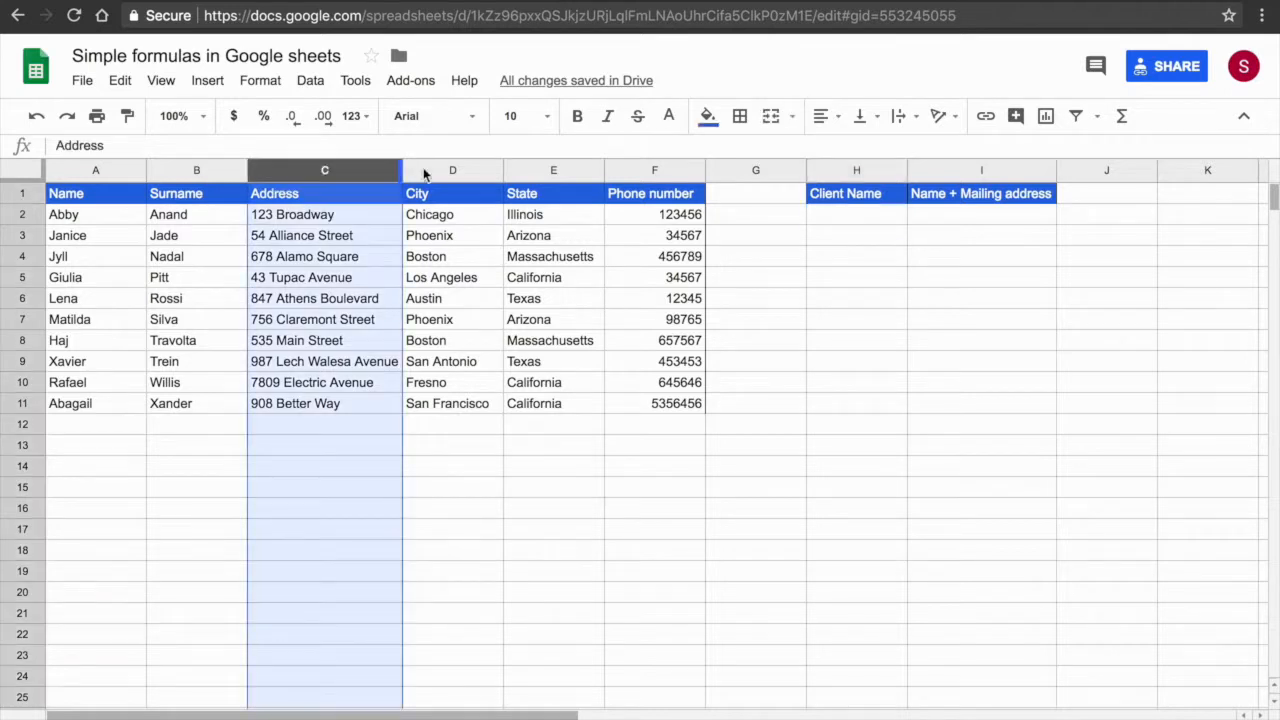
{"action": "left_click", "coordinate": [553, 170]}
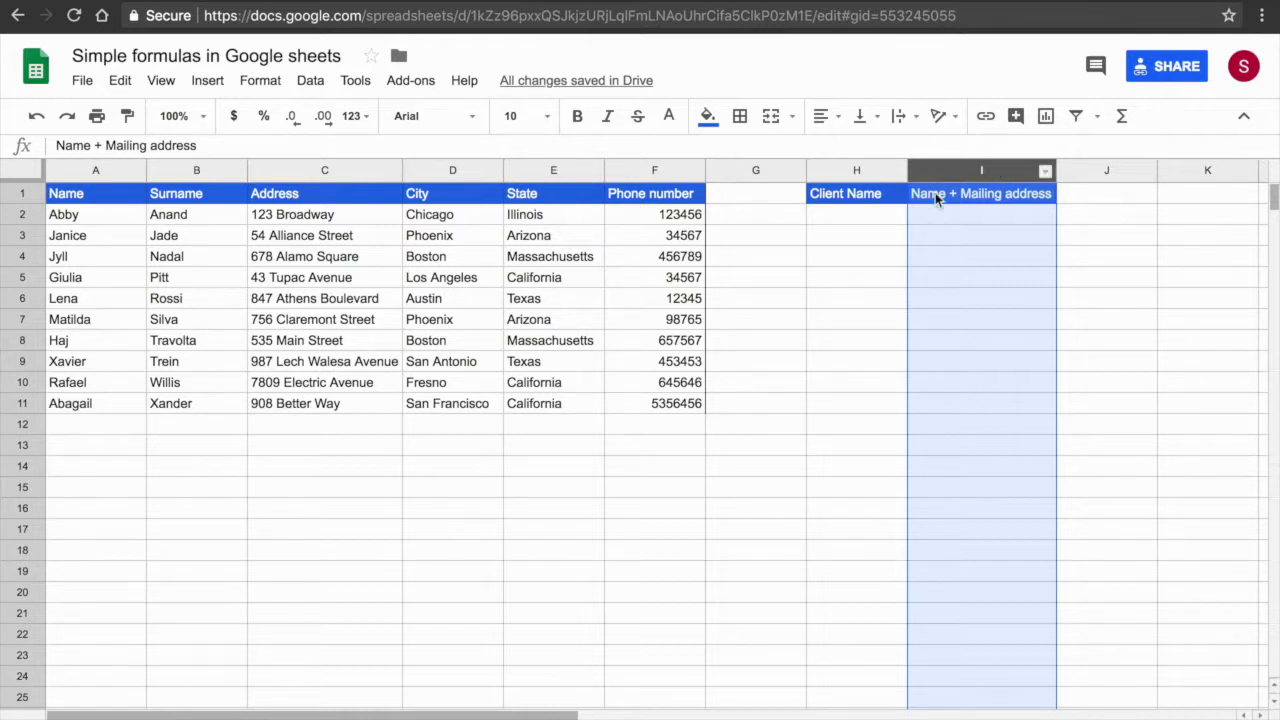
{"action": "left_click", "coordinate": [856, 214]}
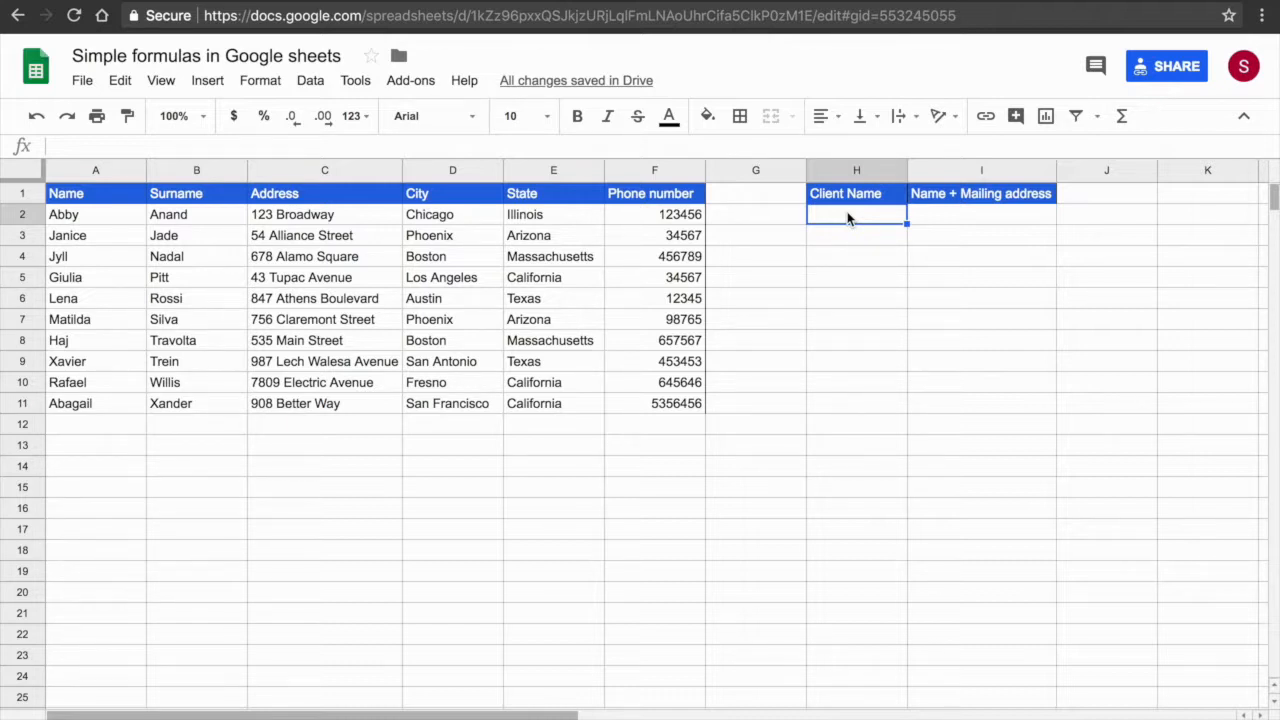
{"action": "type", "text": "="}
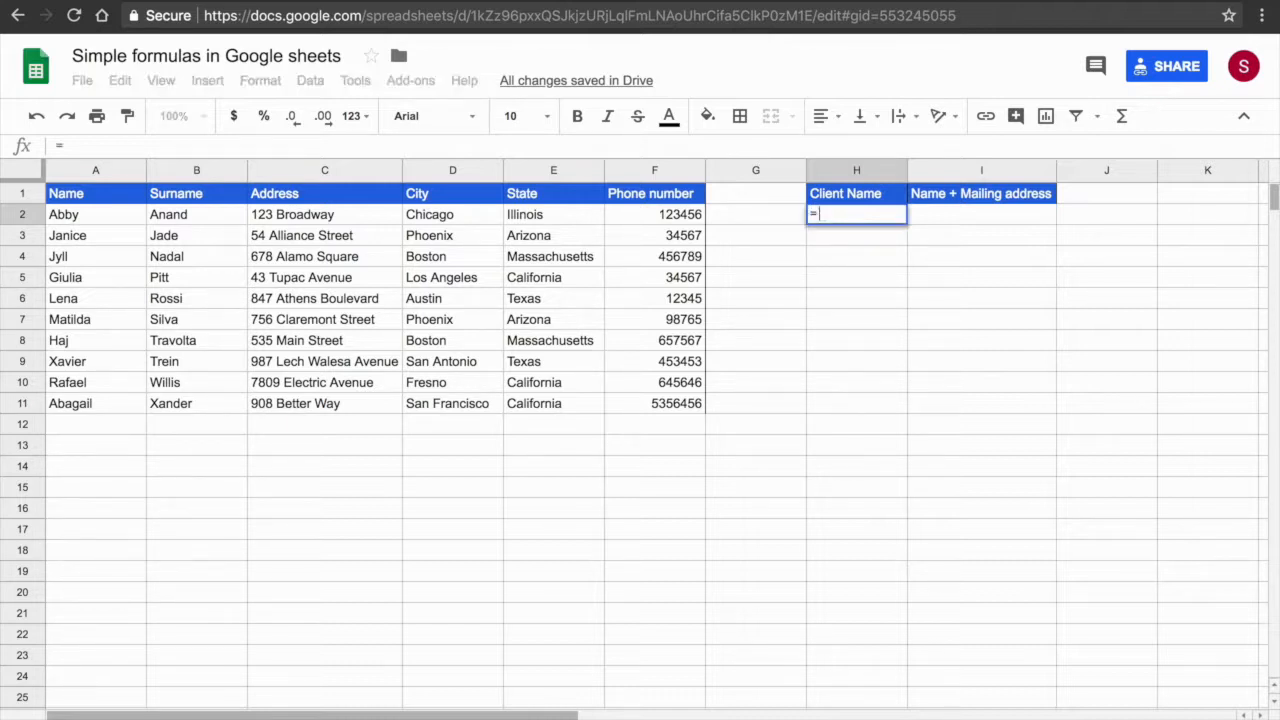
{"action": "type", "text": "con"}
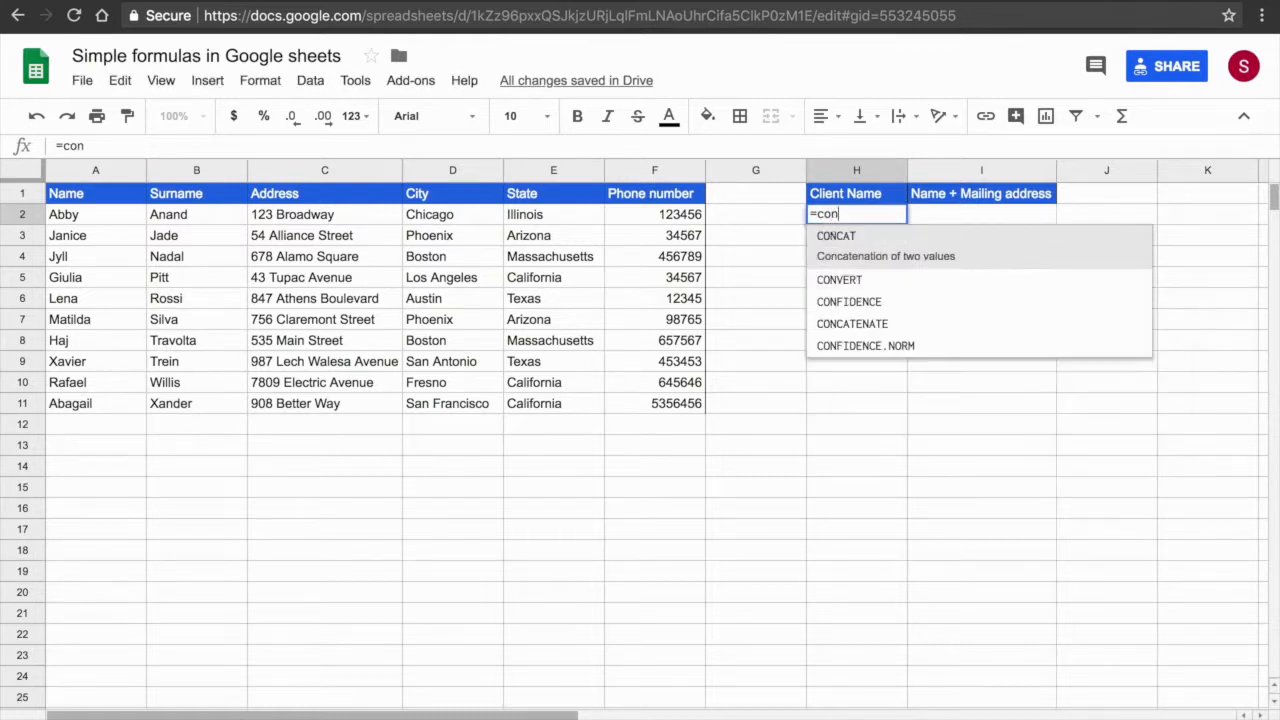
{"action": "type", "text": "a"}
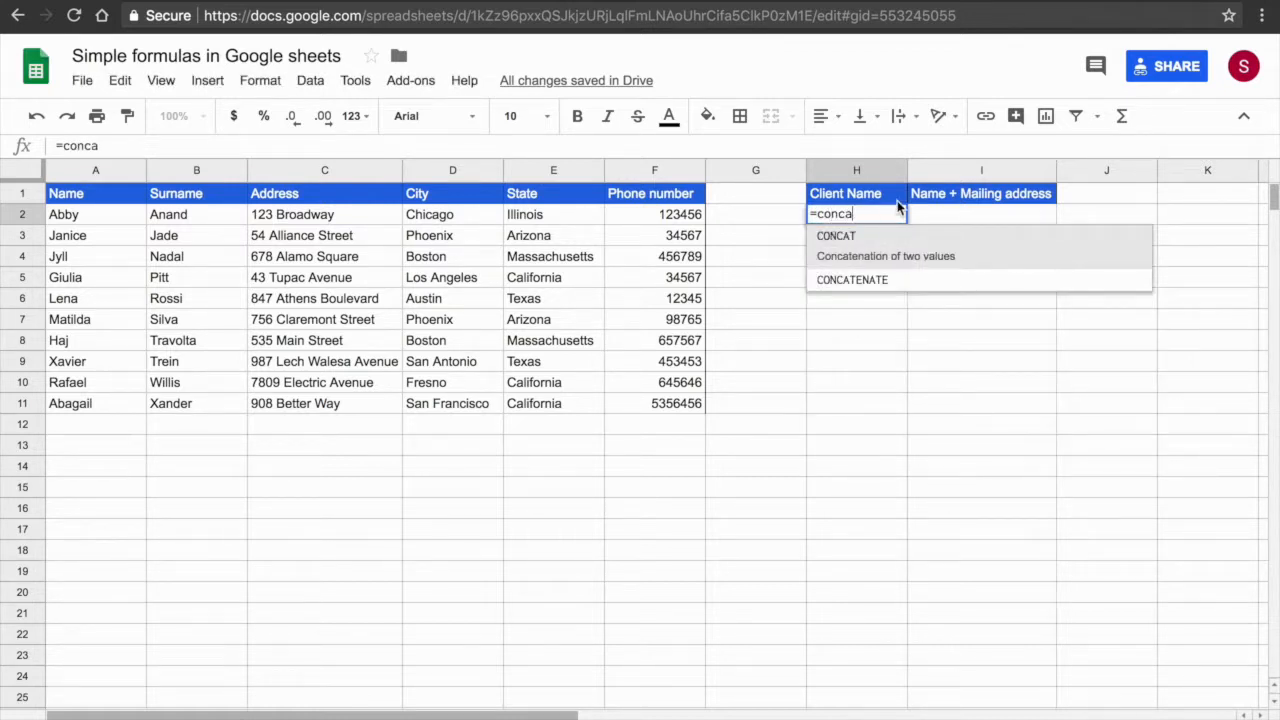
{"action": "mouse_move", "coordinate": [975, 249]}
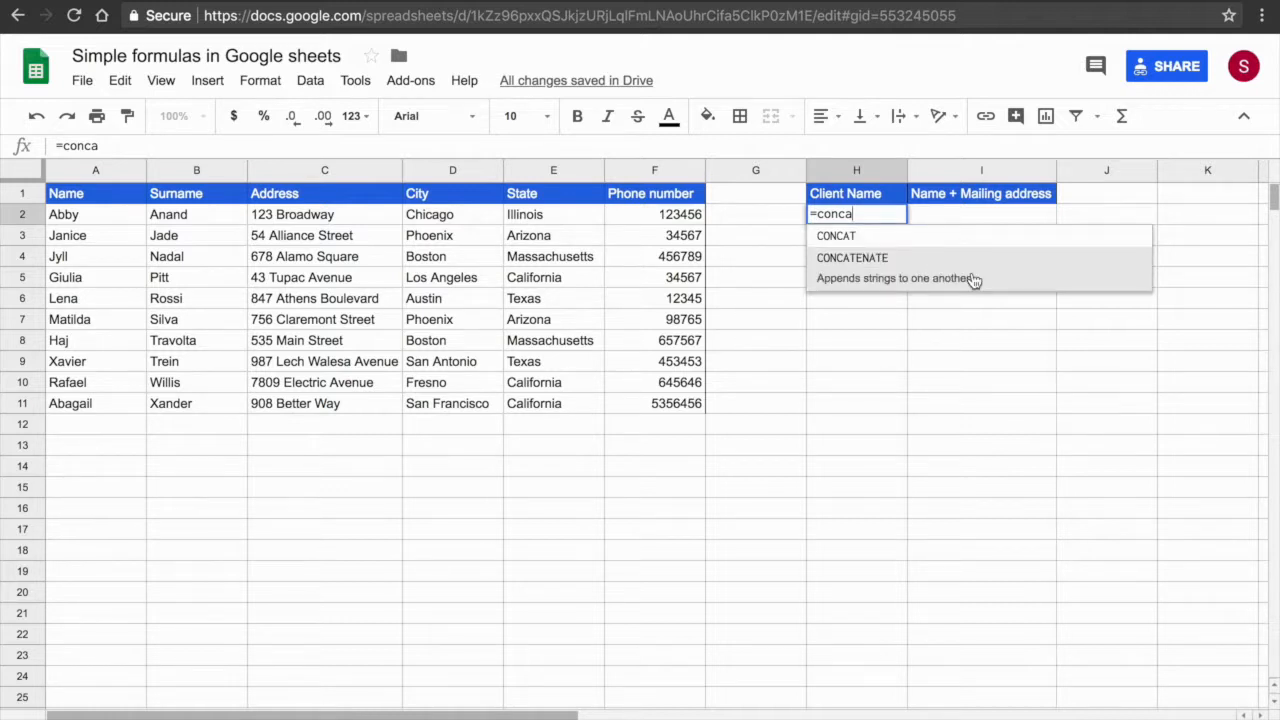
{"action": "mouse_move", "coordinate": [985, 226]}
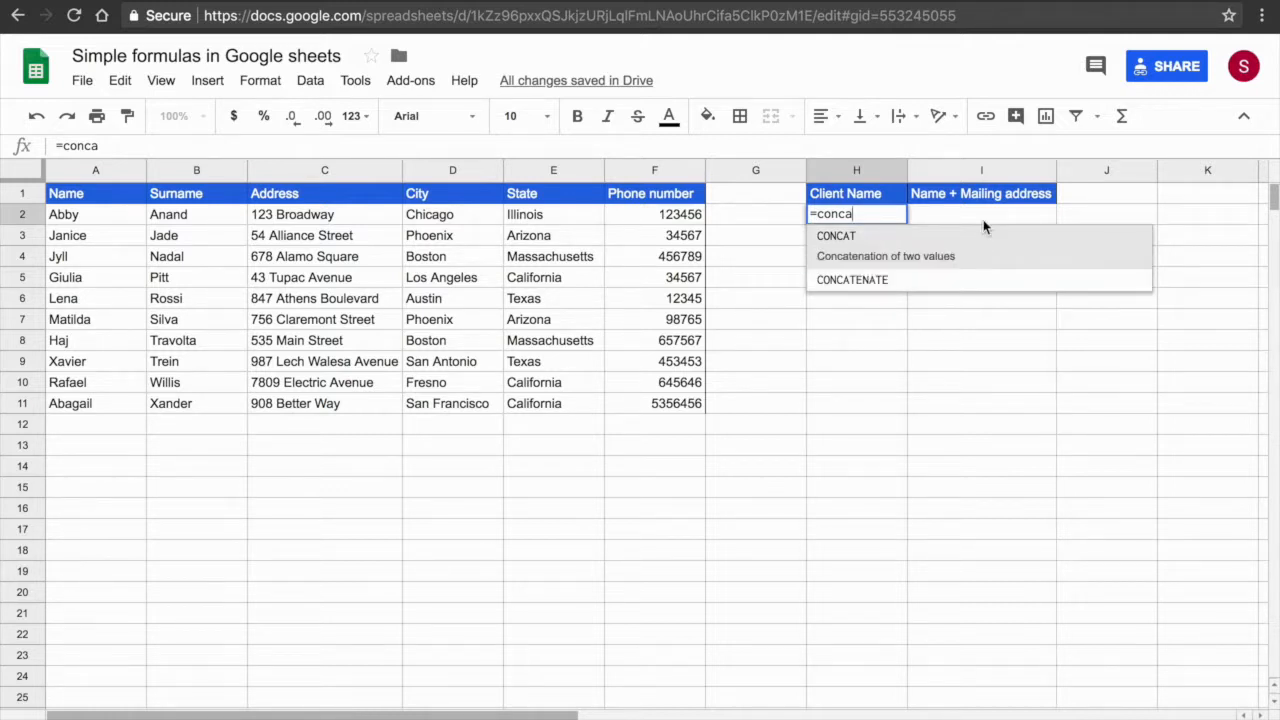
{"action": "mouse_move", "coordinate": [917, 256]}
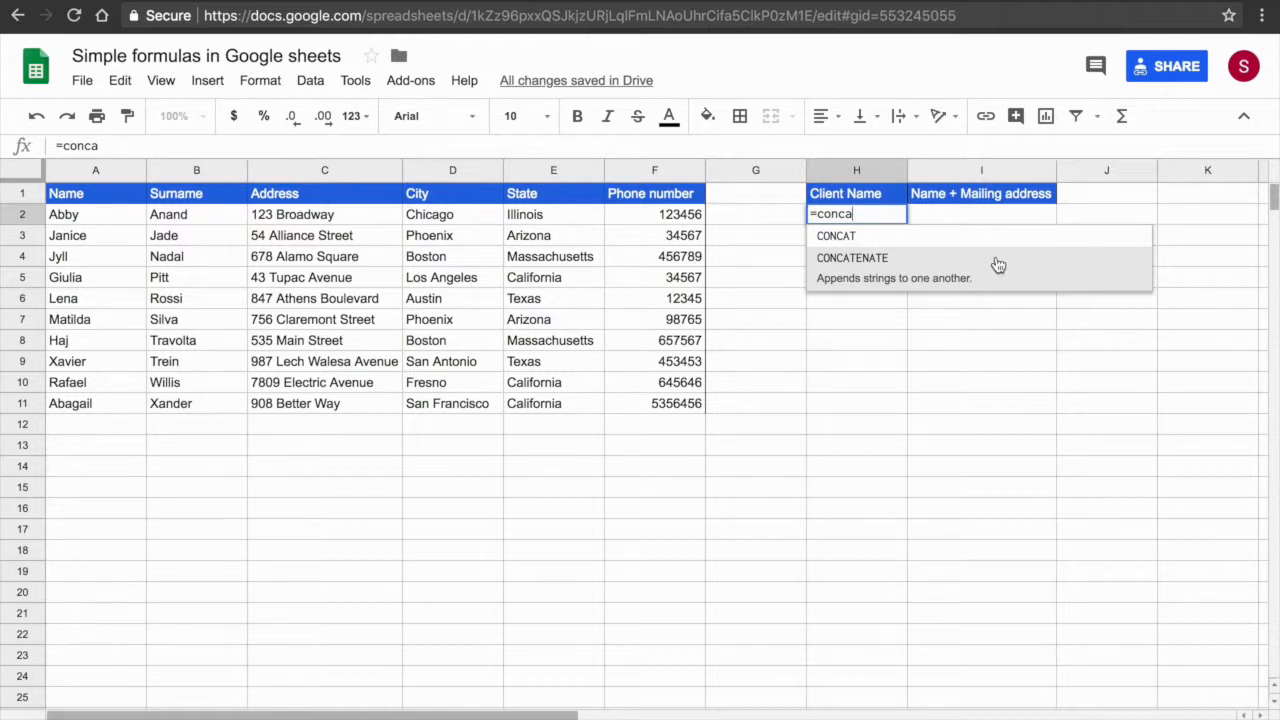
{"action": "left_click", "coordinate": [851, 257]}
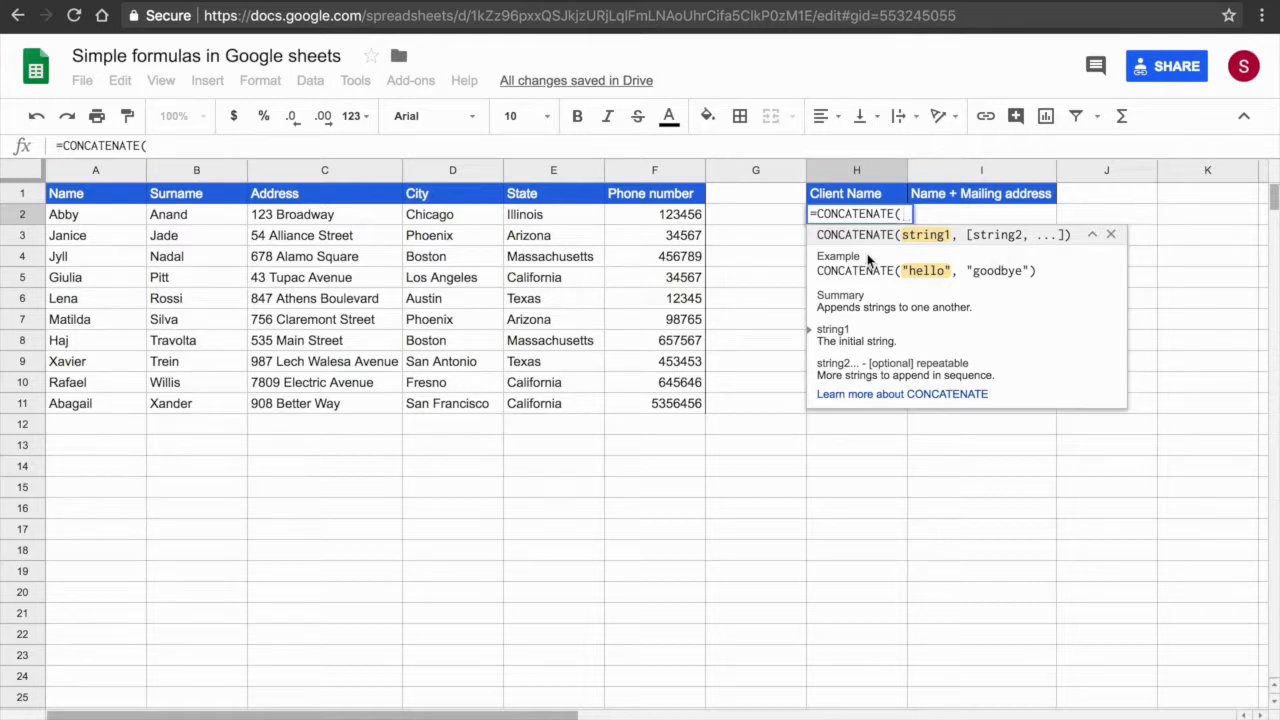
{"action": "mouse_move", "coordinate": [70, 223]}
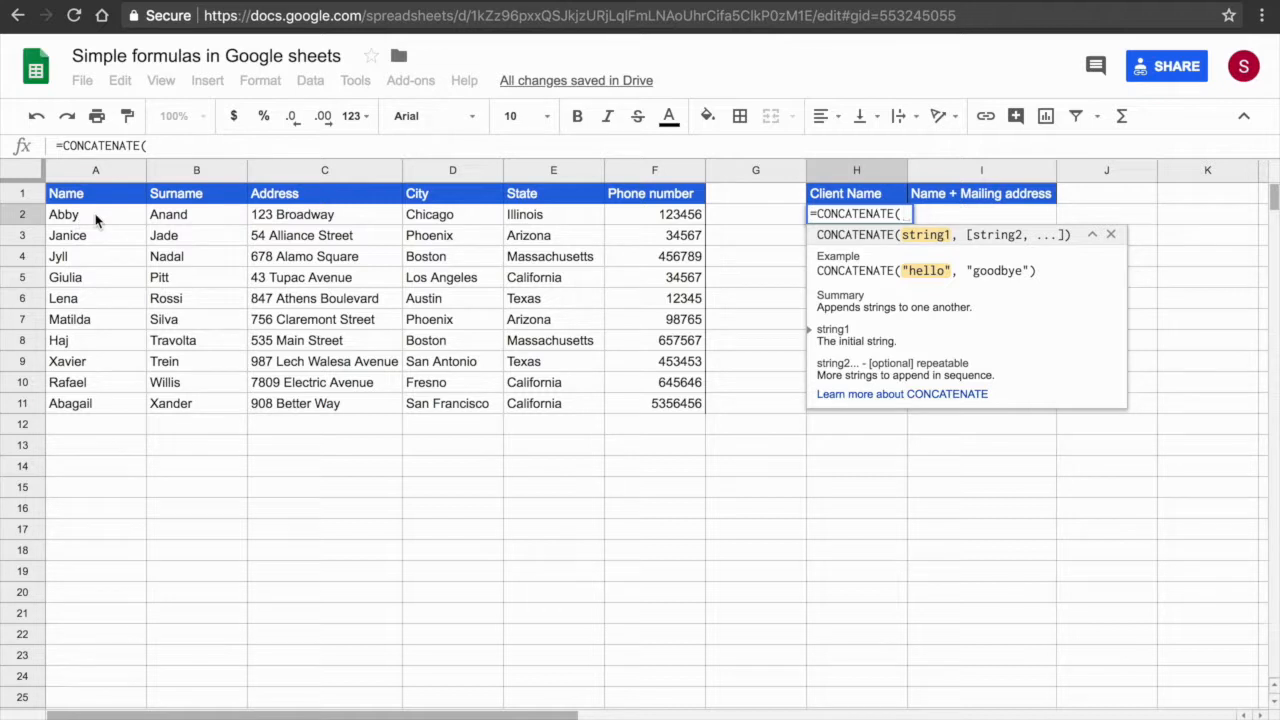
{"action": "left_click", "coordinate": [95, 214]}
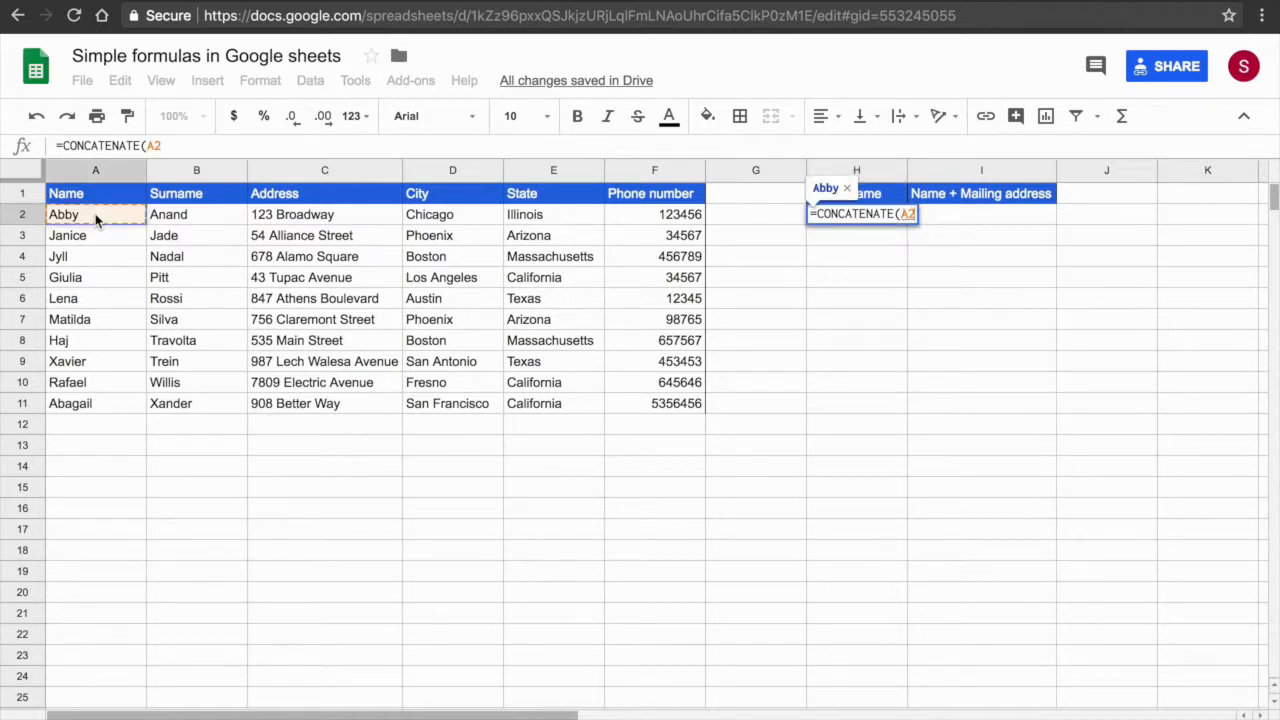
{"action": "type", "text": ","}
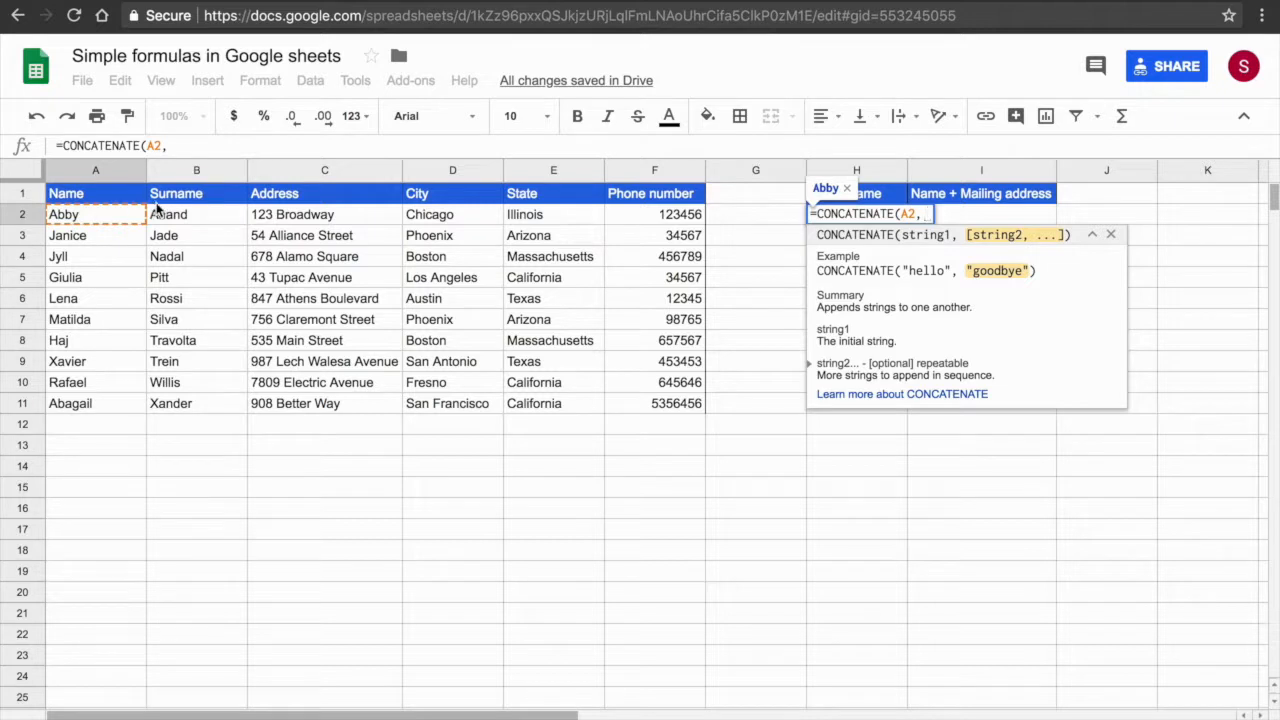
{"action": "left_click", "coordinate": [196, 214]}
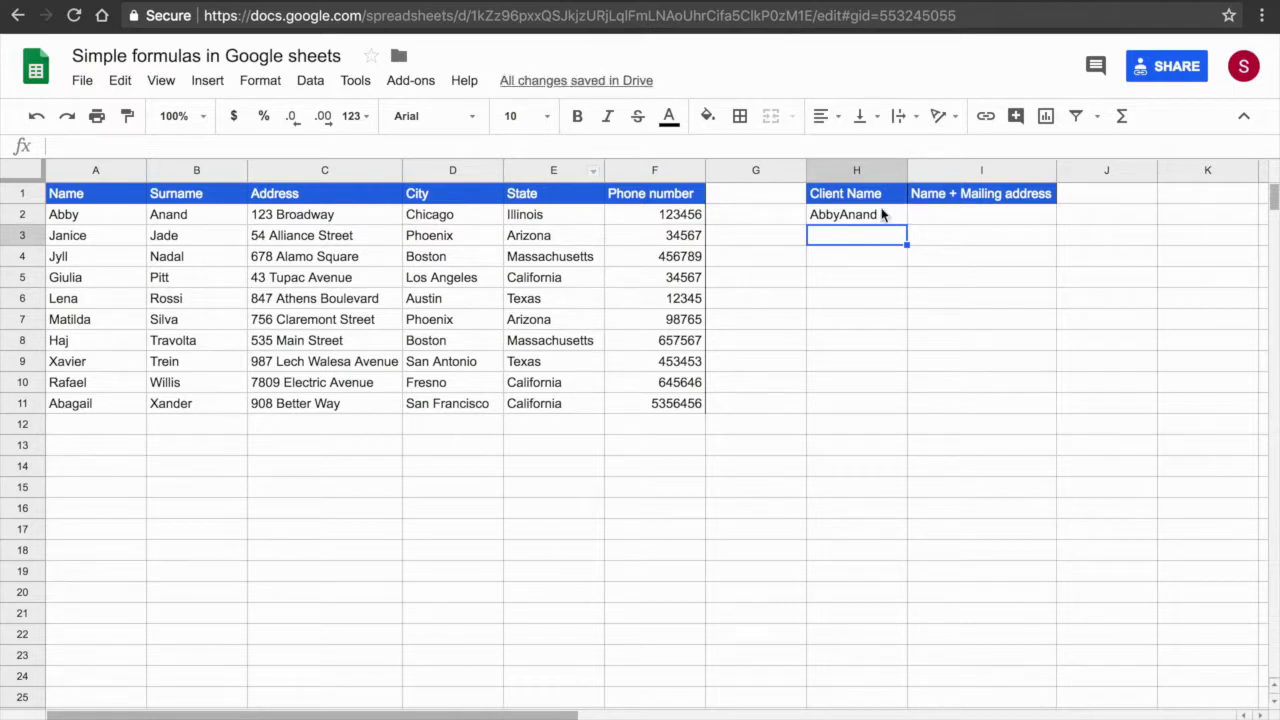
{"action": "left_click", "coordinate": [856, 214]}
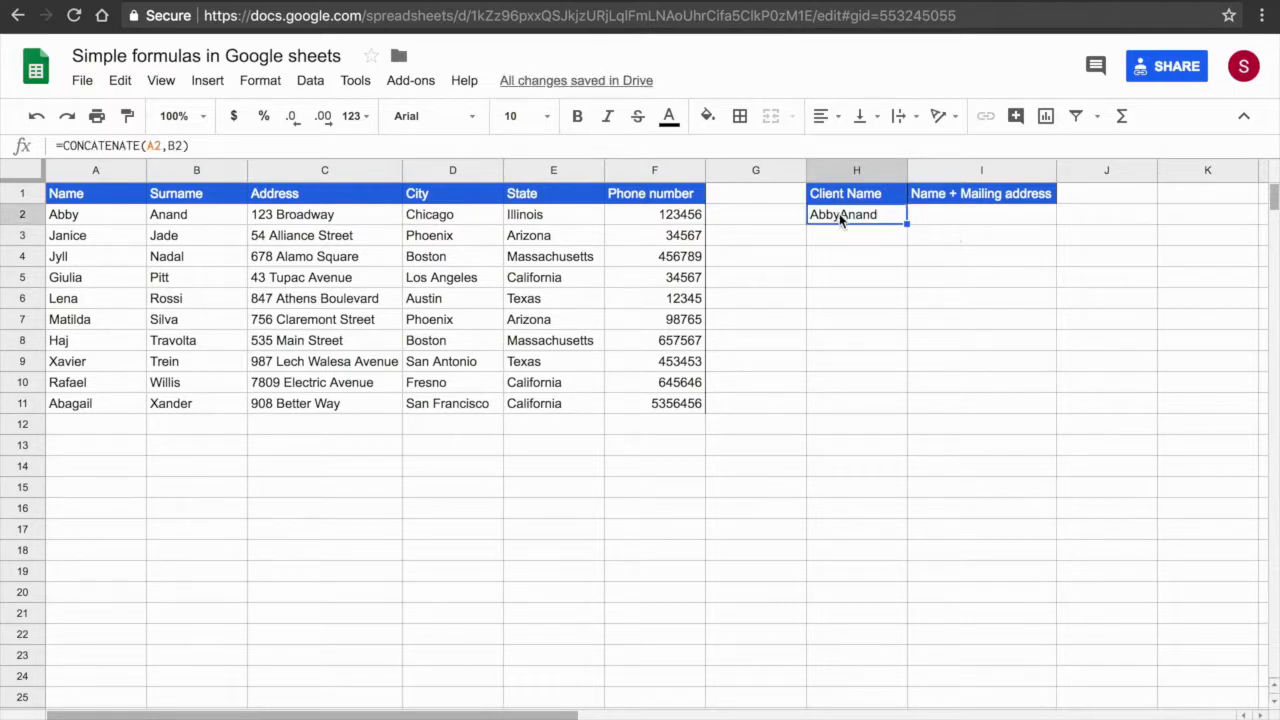
{"action": "mouse_move", "coordinate": [895, 280]}
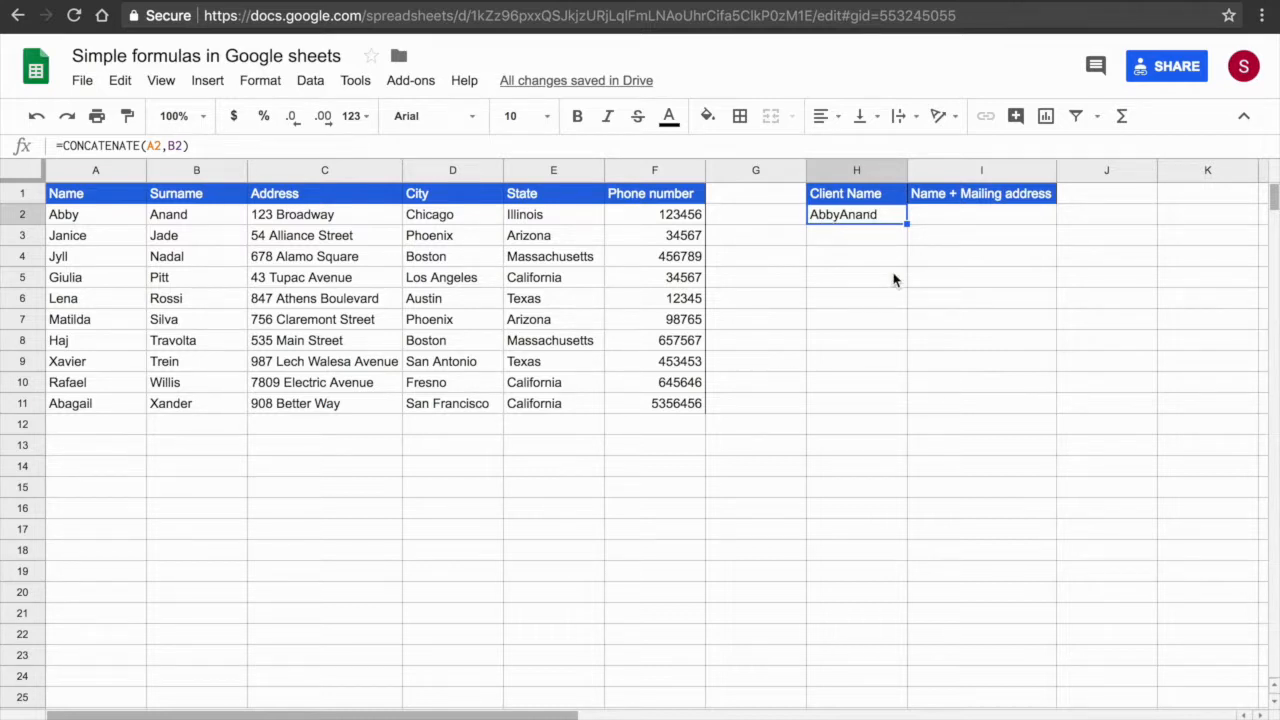
{"action": "mouse_move", "coordinate": [875, 221]}
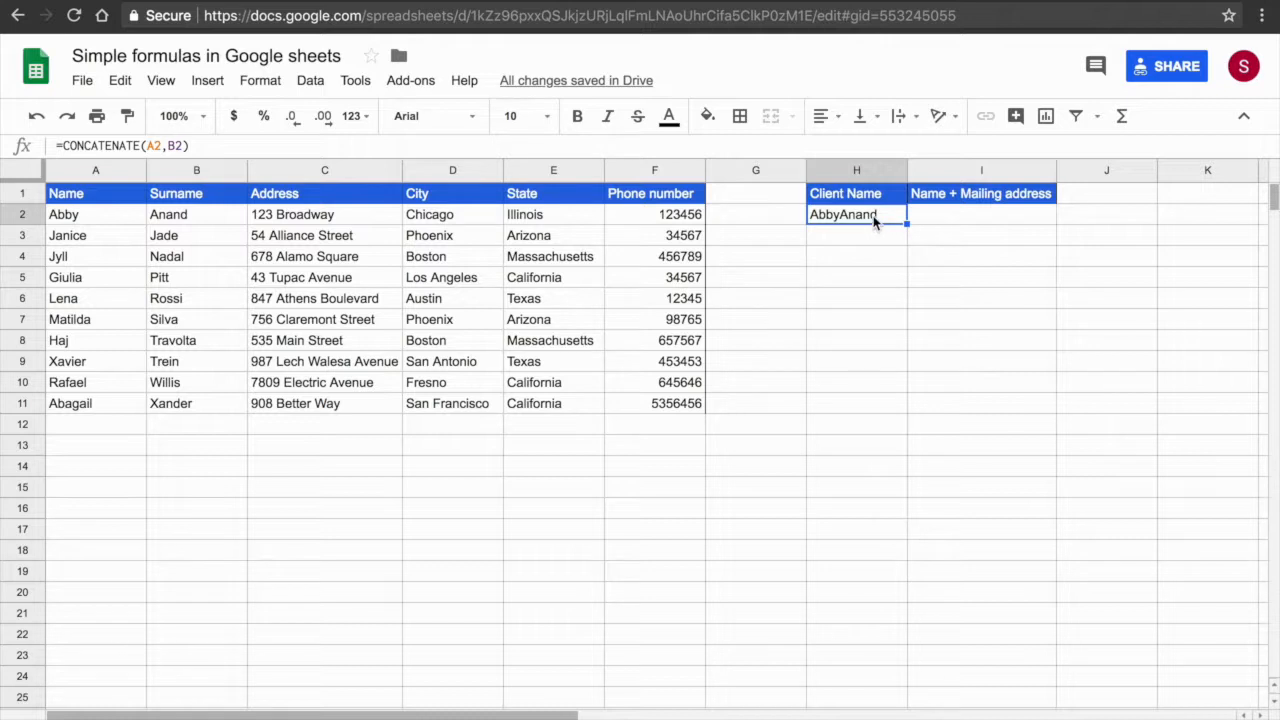
{"action": "double_click", "coordinate": [856, 214]}
{"action": "type", "text": "\" \","}
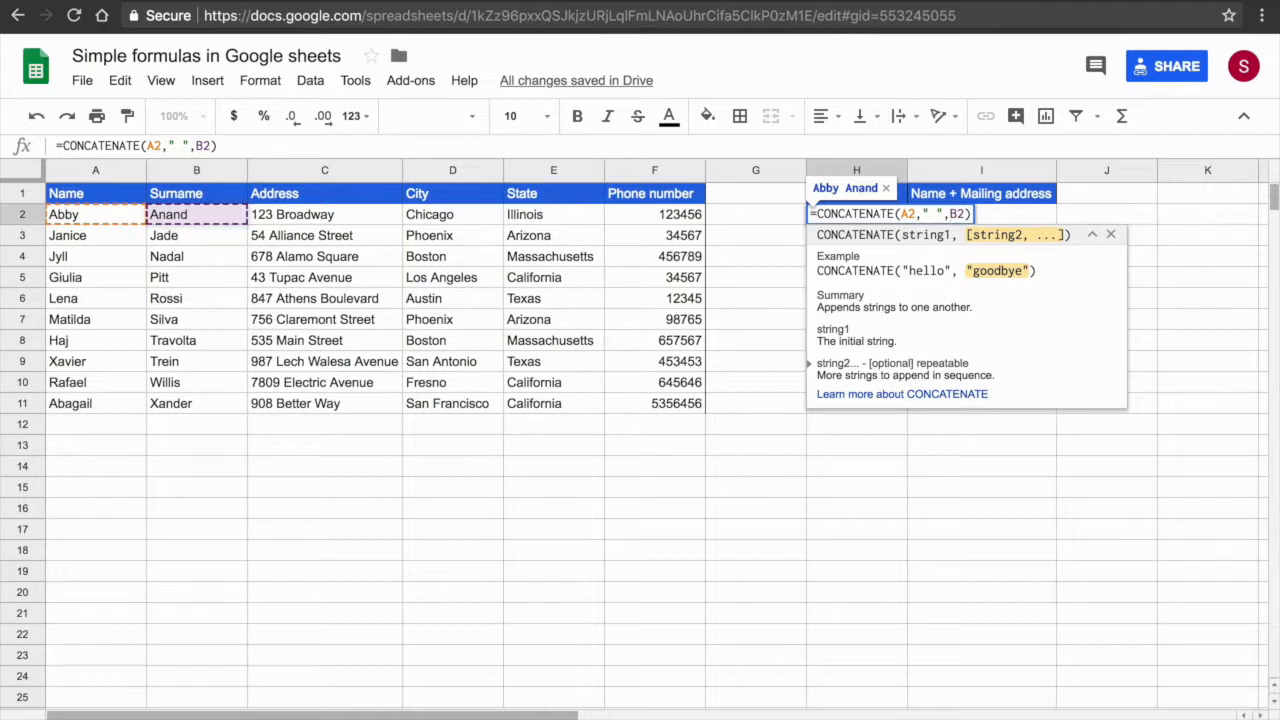
{"action": "mouse_move", "coordinate": [858, 202]}
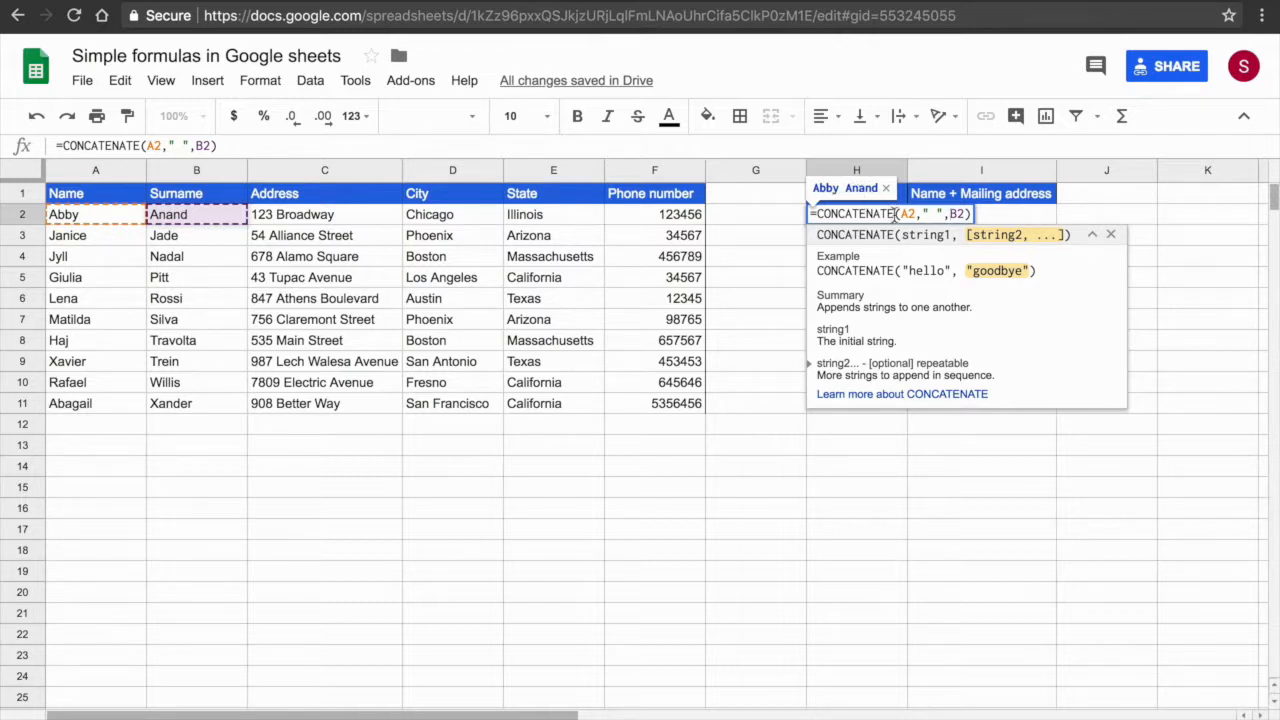
{"action": "key", "text": "enter"}
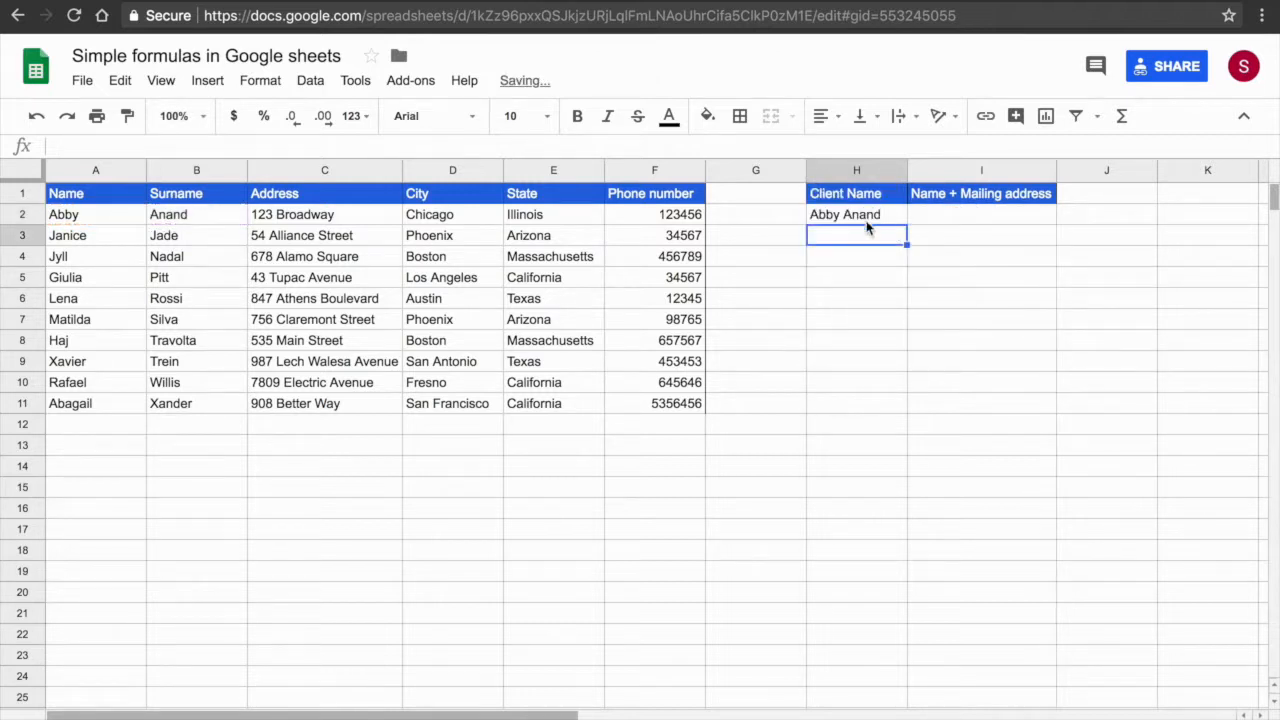
- Copy the H2 name formula down to H11, Abby Anand through Abagail Xander
{"action": "left_click", "coordinate": [856, 214]}
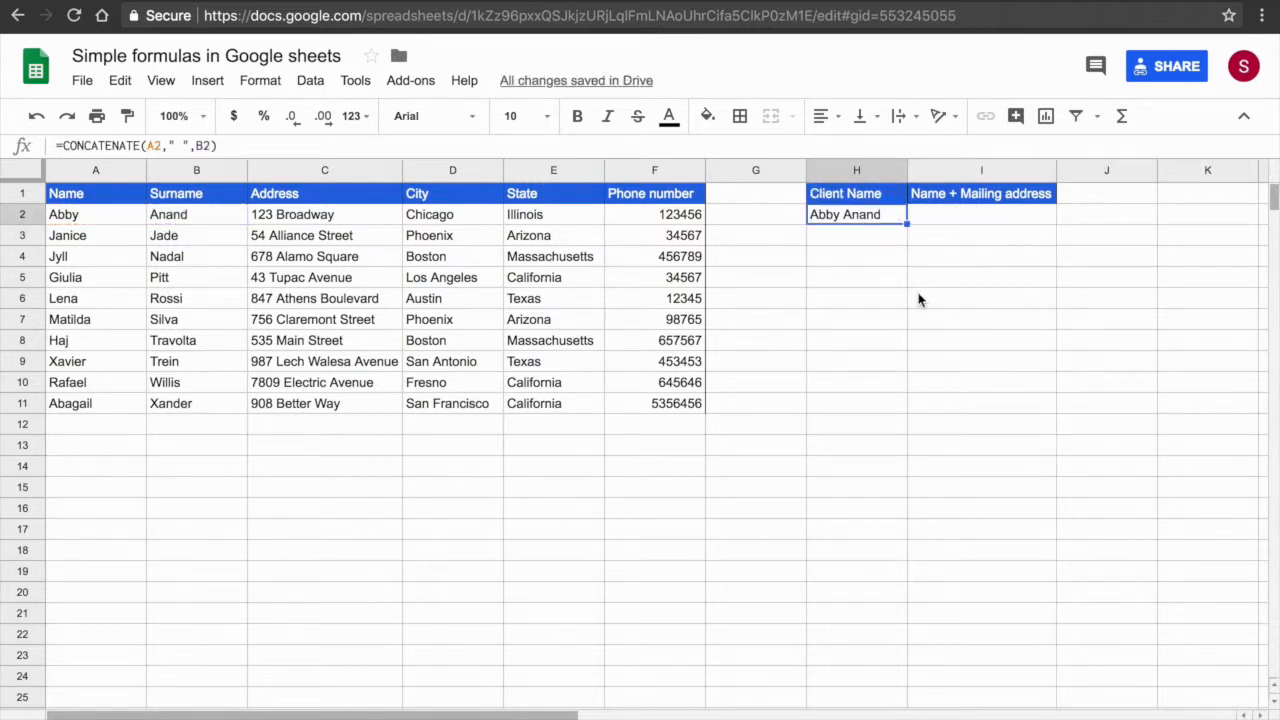
{"action": "mouse_move", "coordinate": [872, 222]}
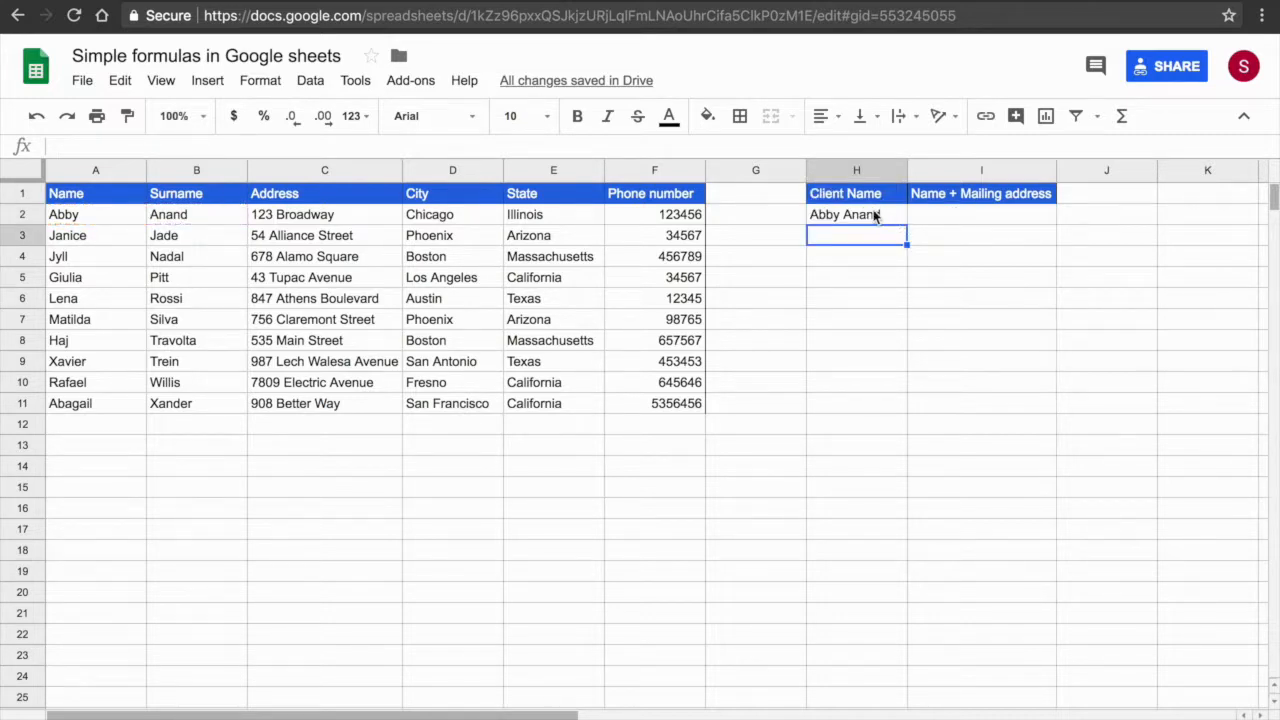
{"action": "left_click", "coordinate": [856, 214]}
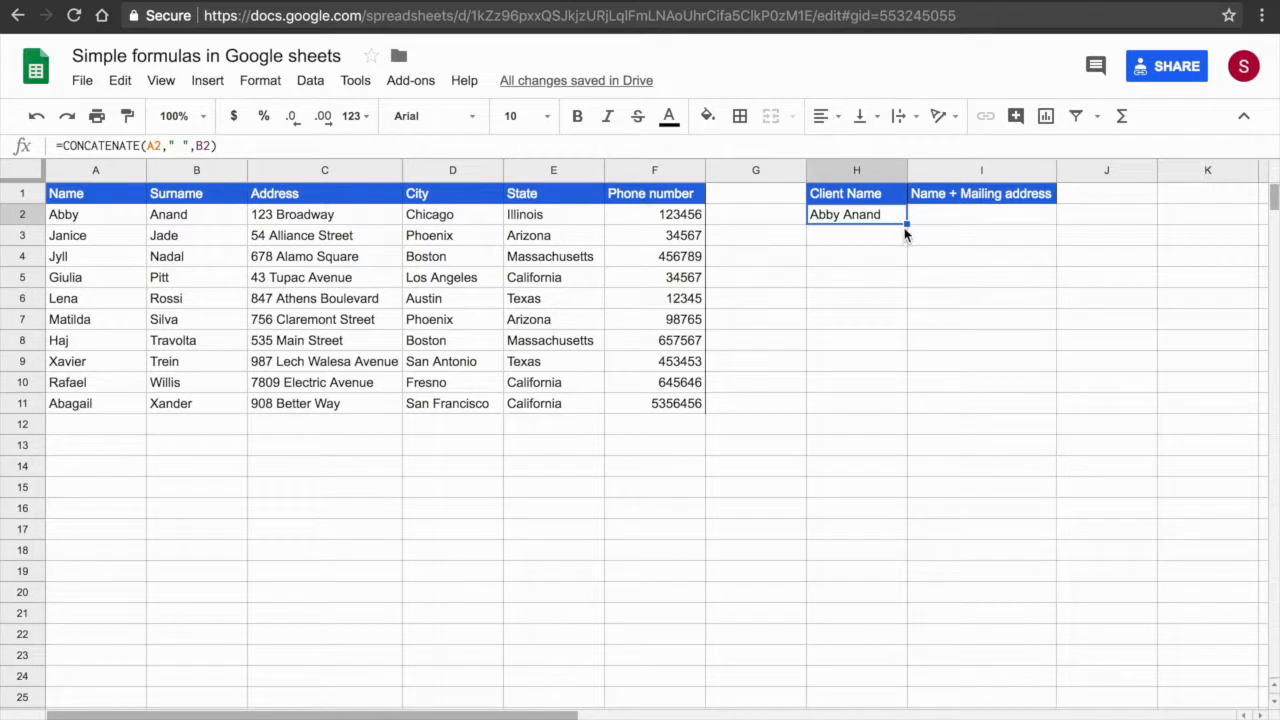
{"action": "left_click_drag", "start_coordinate": [906, 221], "coordinate": [906, 340]}
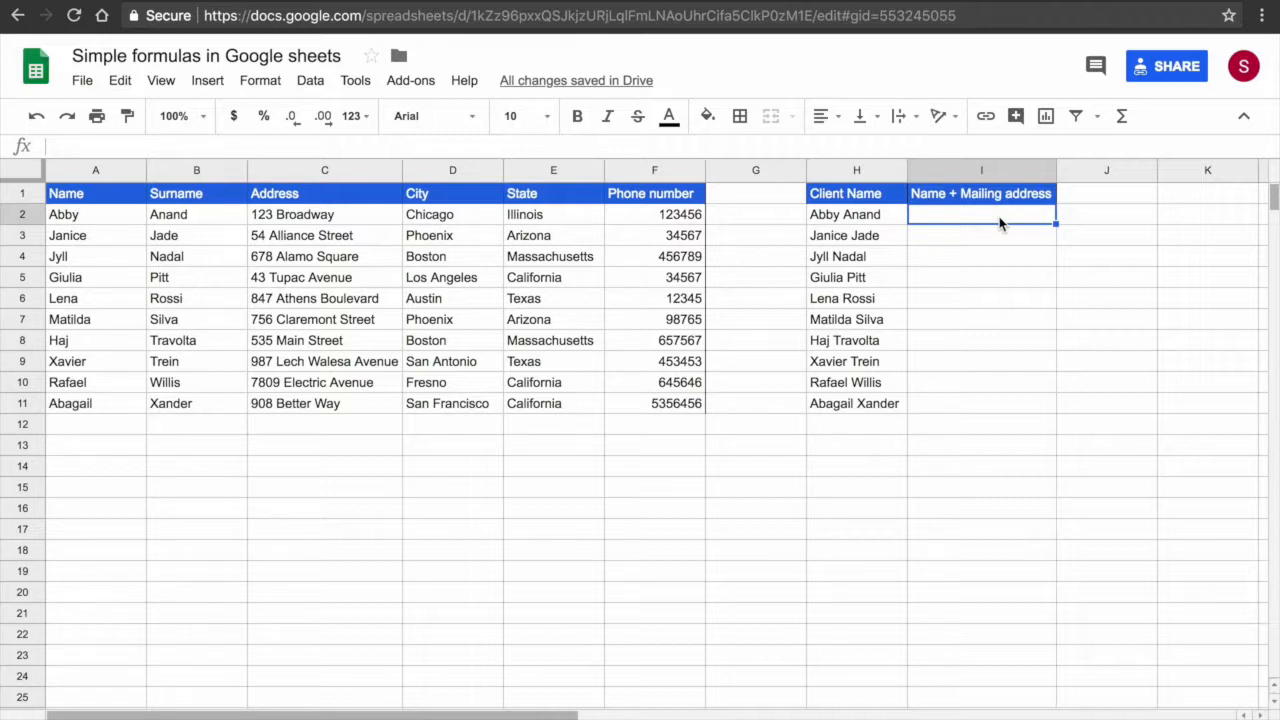
- In I2, start =CONCATENATE(H2,char(10)) joining the client name with a line break
{"action": "type", "text": "=c"}
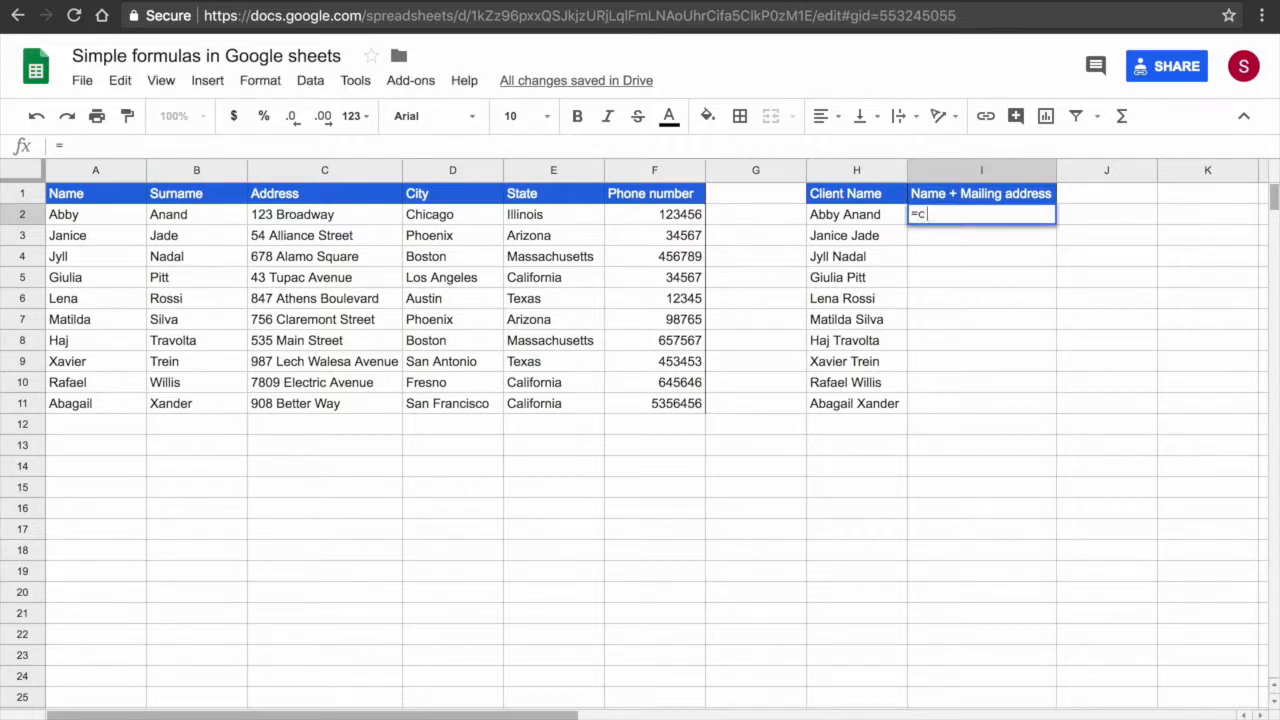
{"action": "type", "text": "on"}
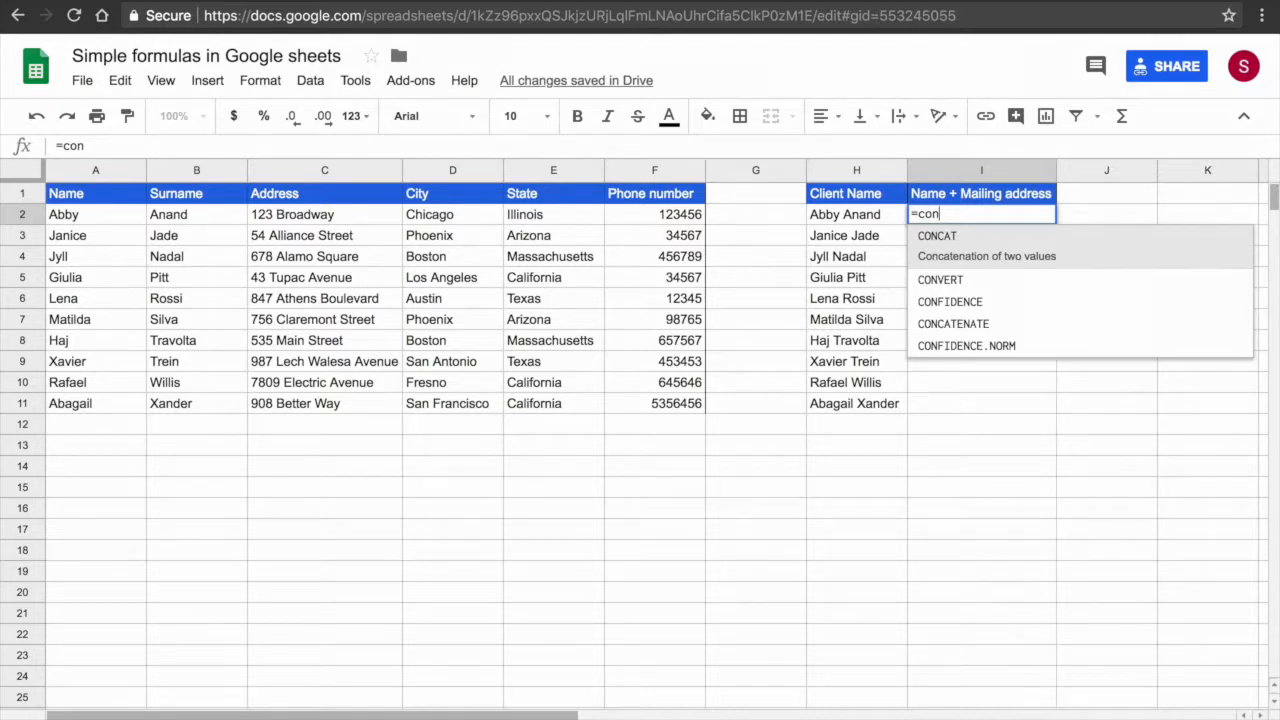
{"action": "type", "text": "ca"}
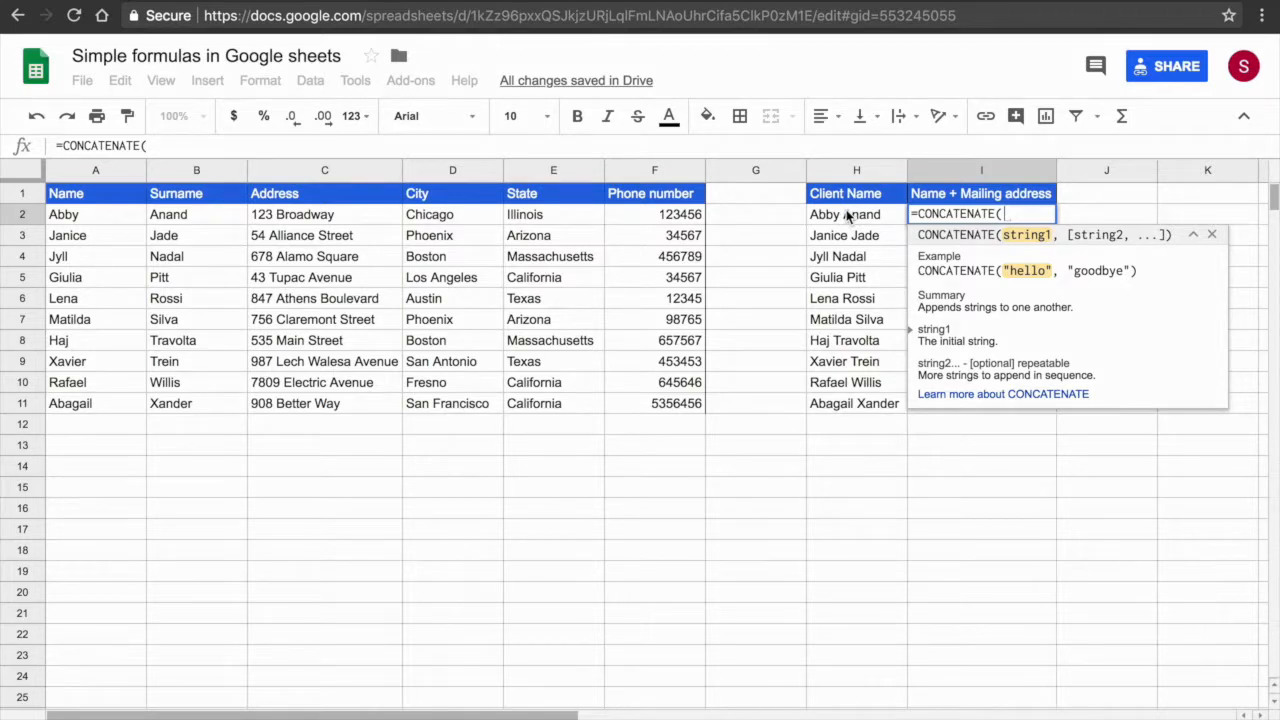
{"action": "mouse_move", "coordinate": [845, 216]}
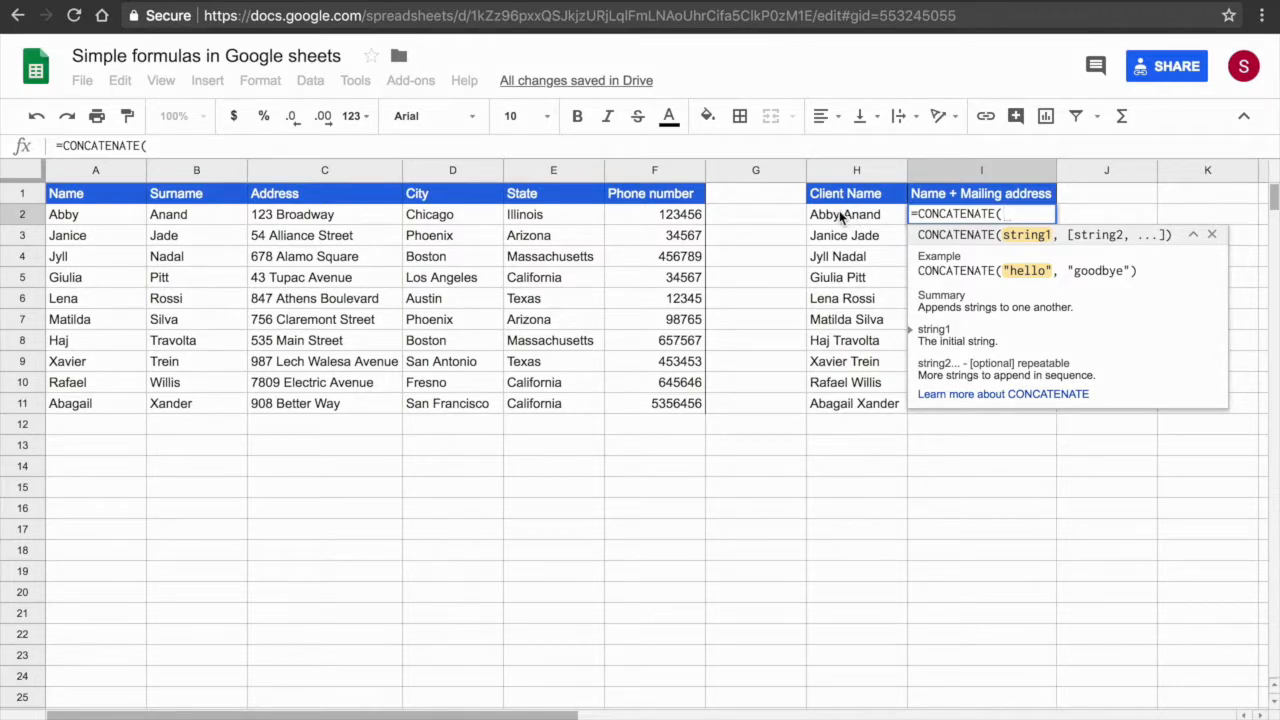
{"action": "left_click", "coordinate": [845, 214]}
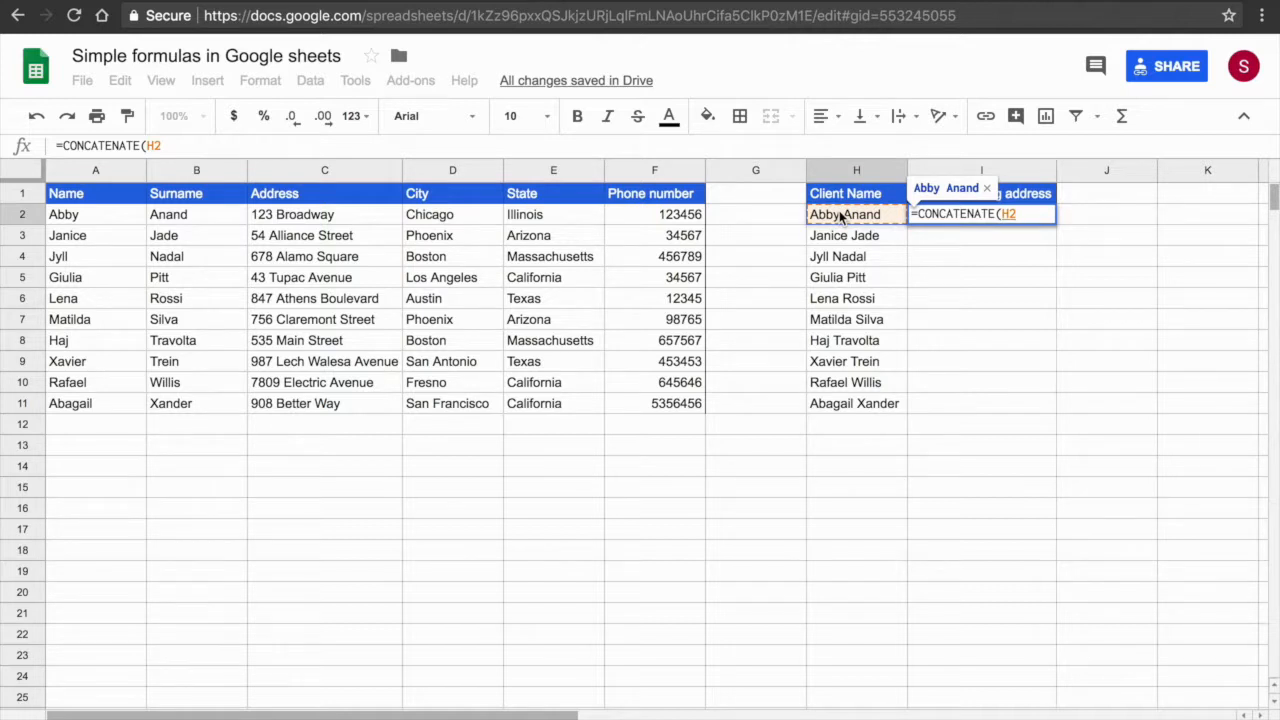
{"action": "type", "text": ","}
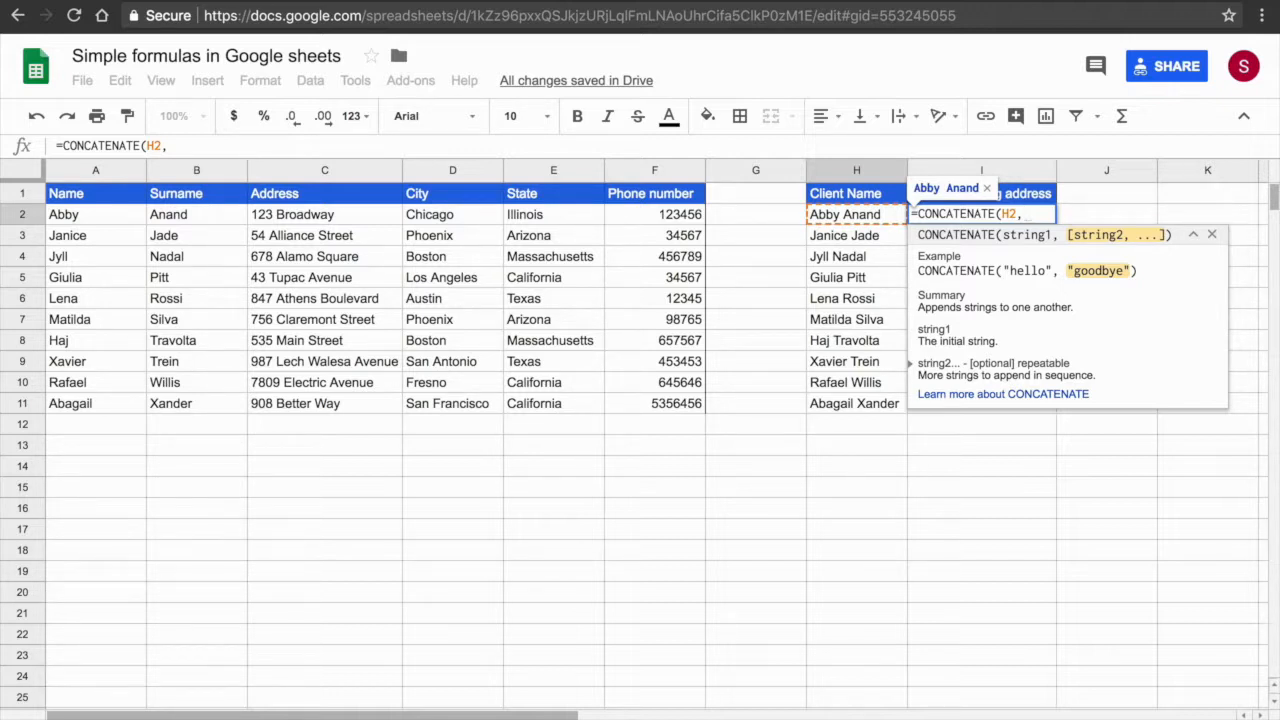
{"action": "type", "text": "ch"}
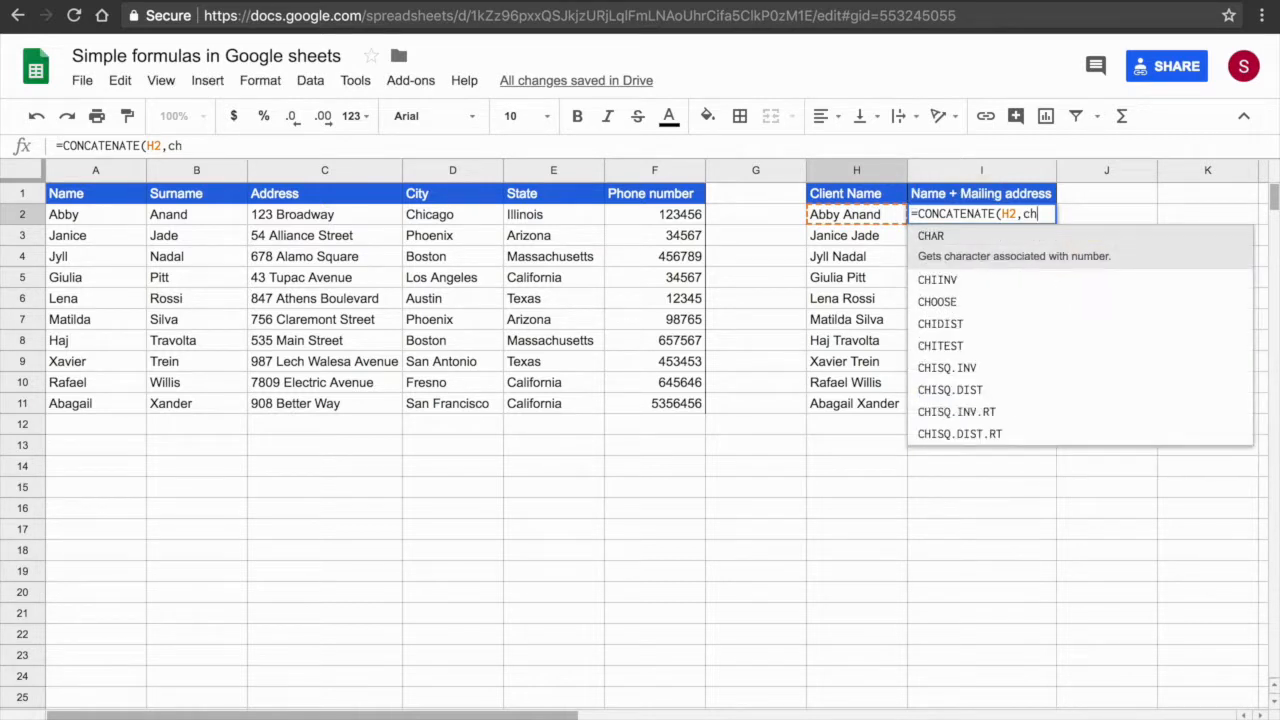
{"action": "type", "text": "ar"}
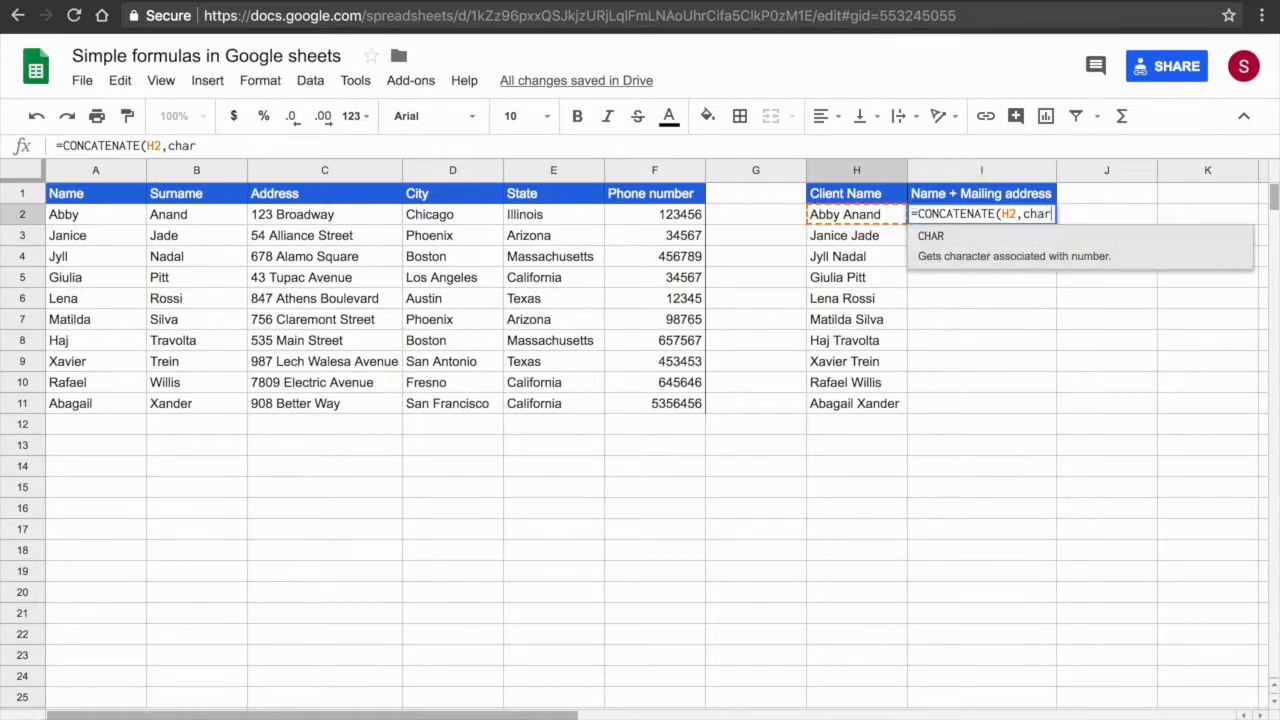
{"action": "type", "text": "("}
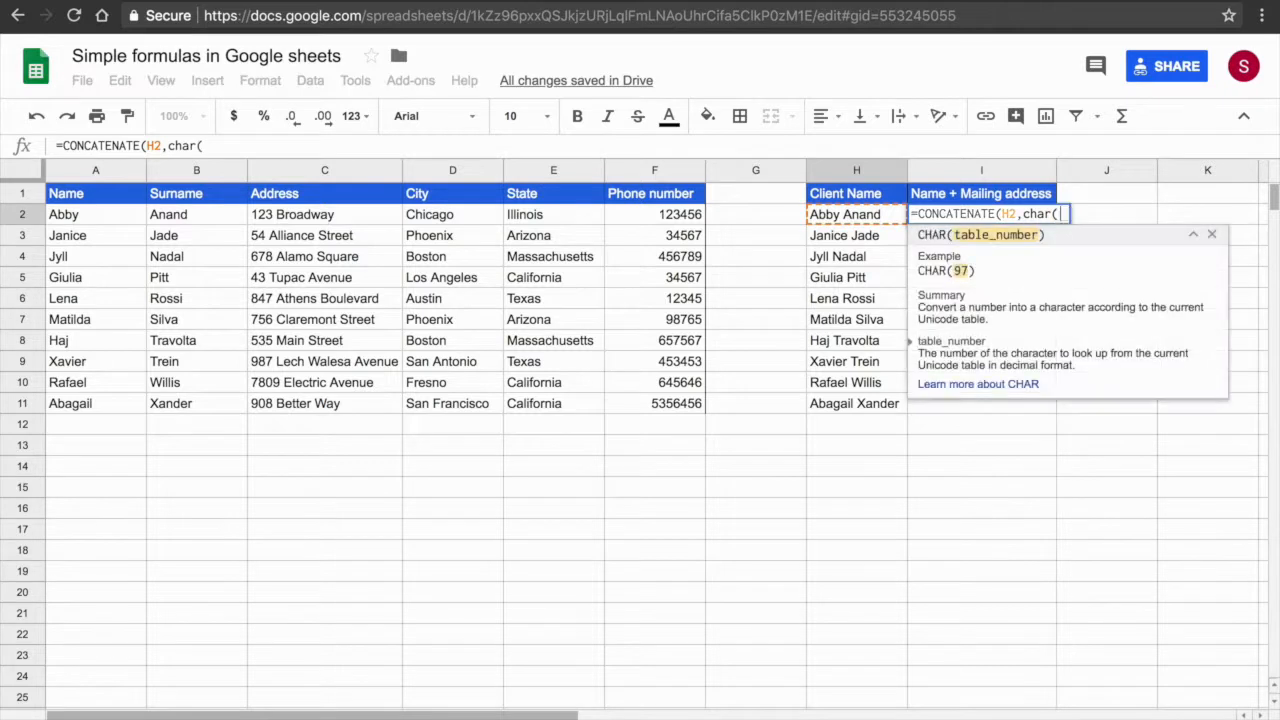
{"action": "type", "text": "10)"}
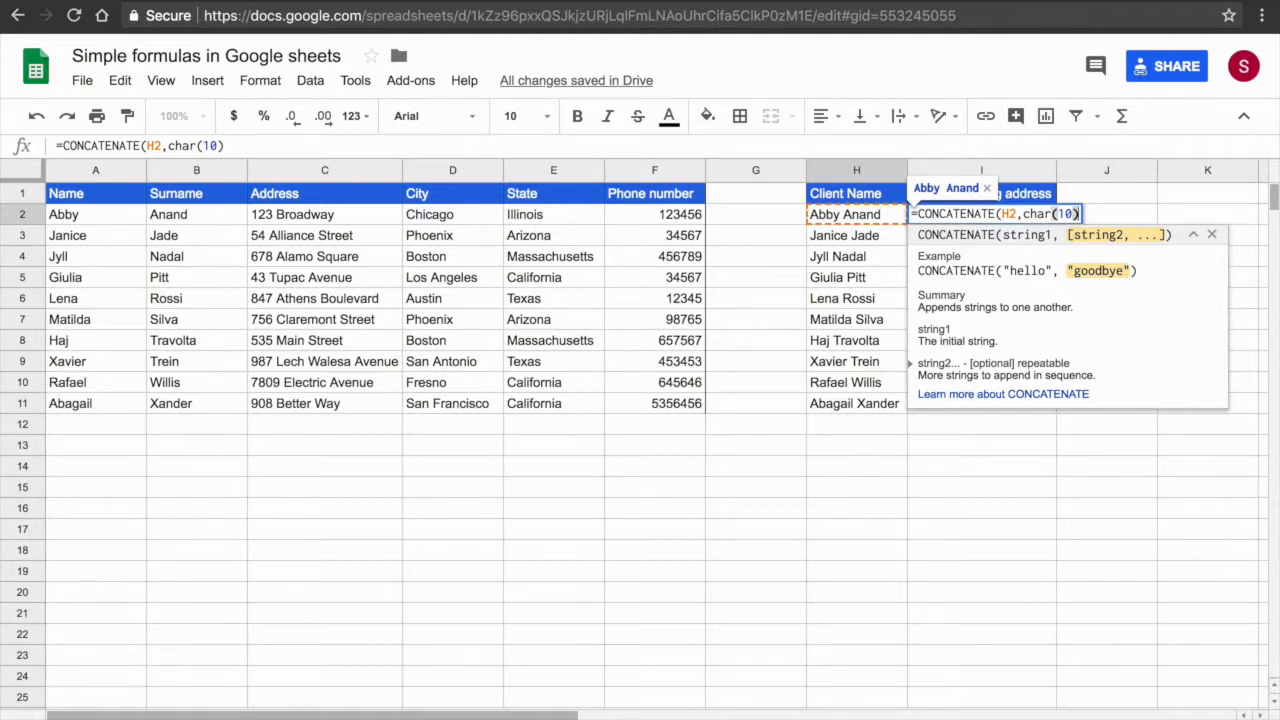
- Append street C2, city D2 and state E2 to the I2 formula with comma separators
{"action": "type", "text": ","}
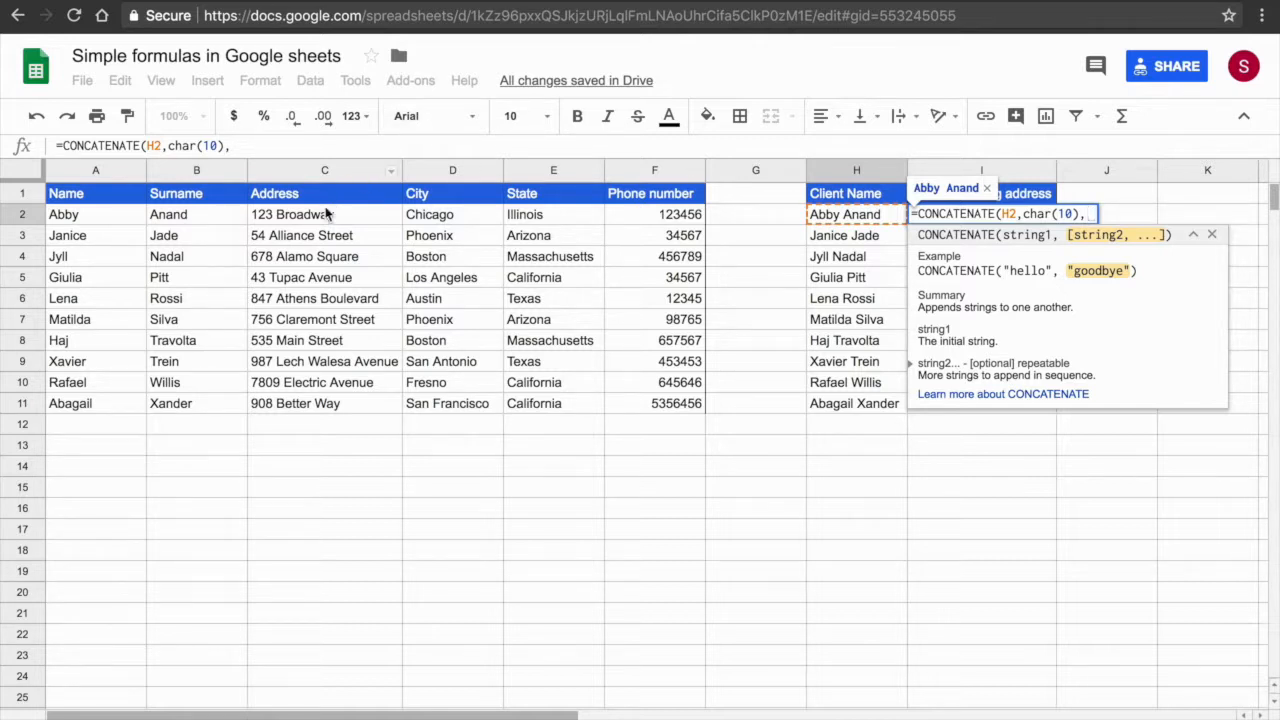
{"action": "left_click", "coordinate": [291, 214]}
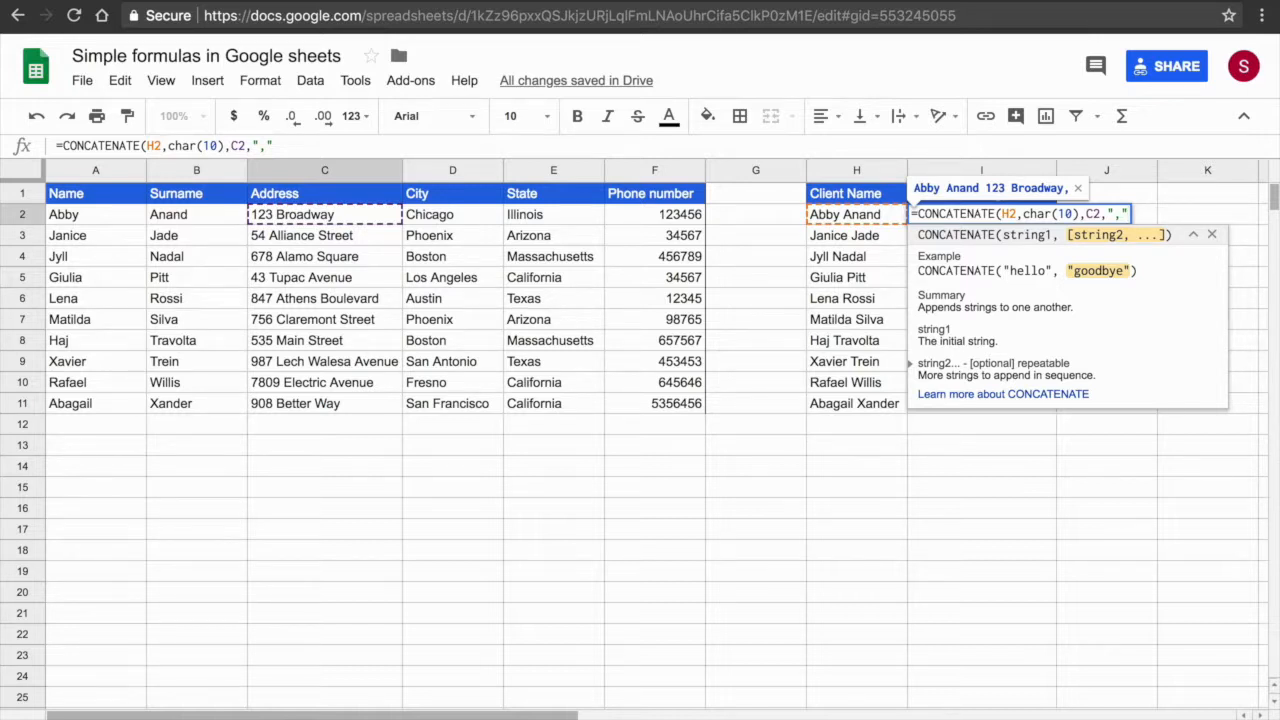
{"action": "type", "text": ","}
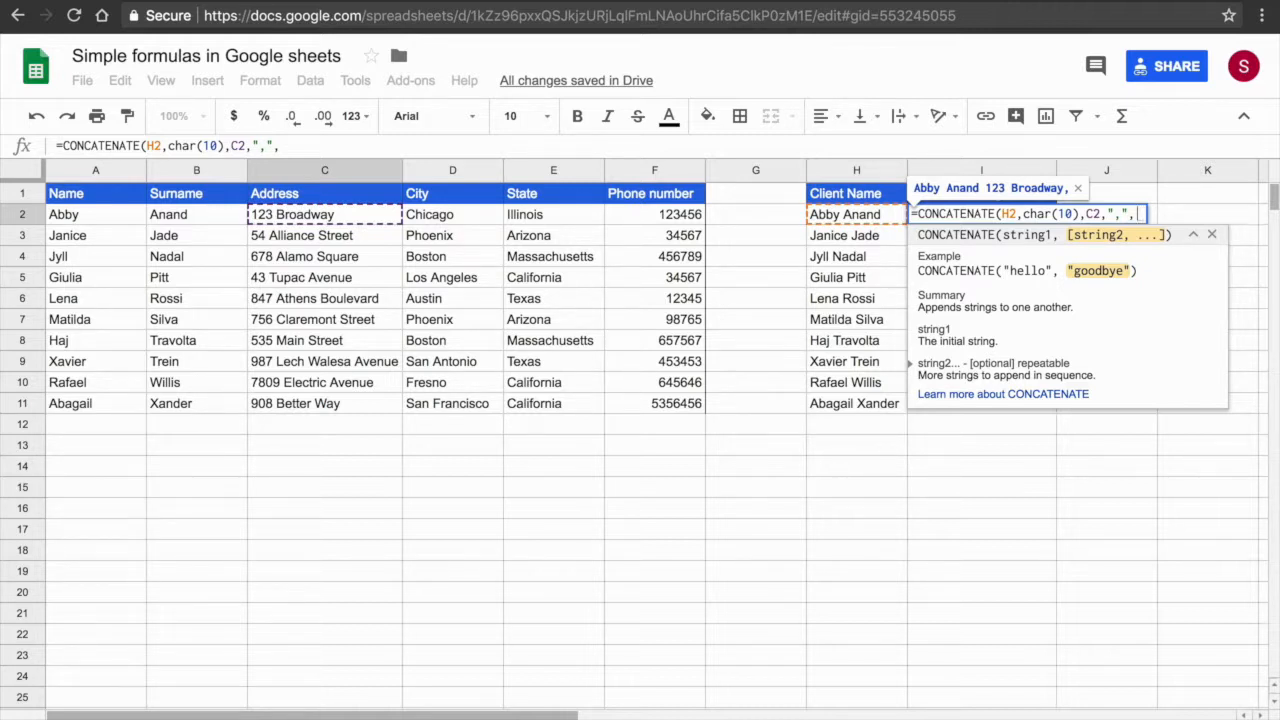
{"action": "type", "text": "\""}
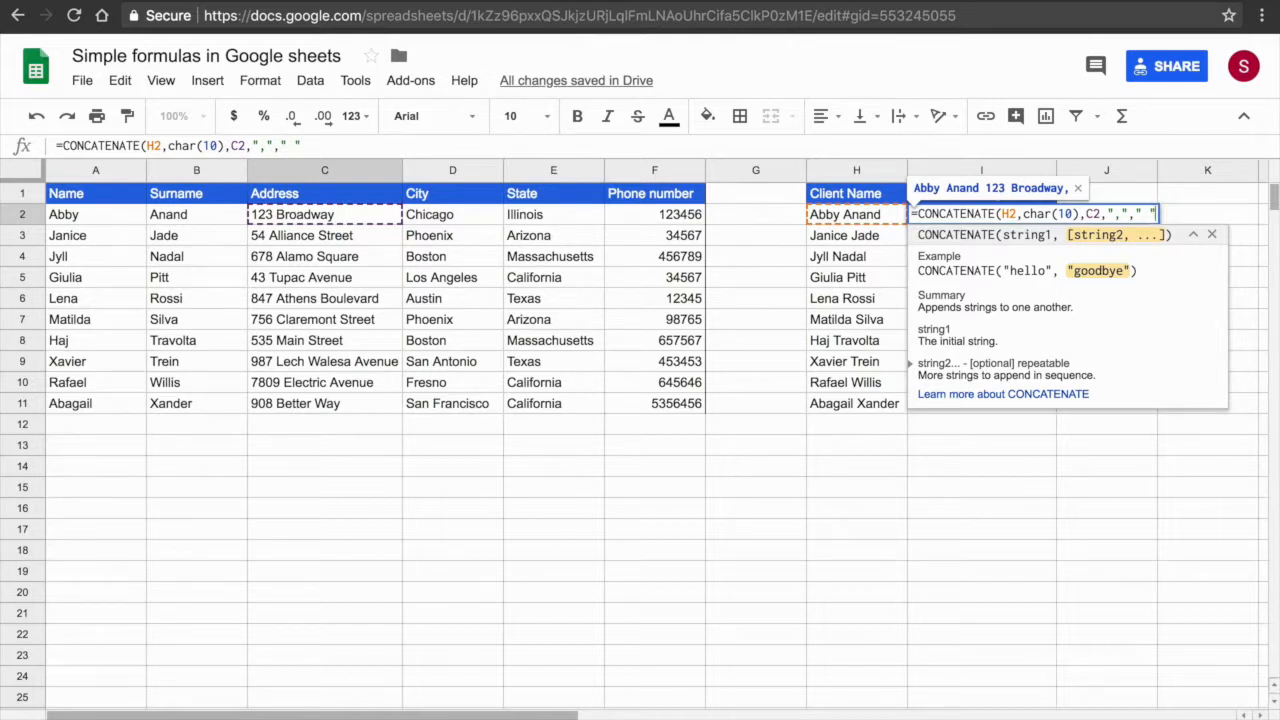
{"action": "type", "text": ","}
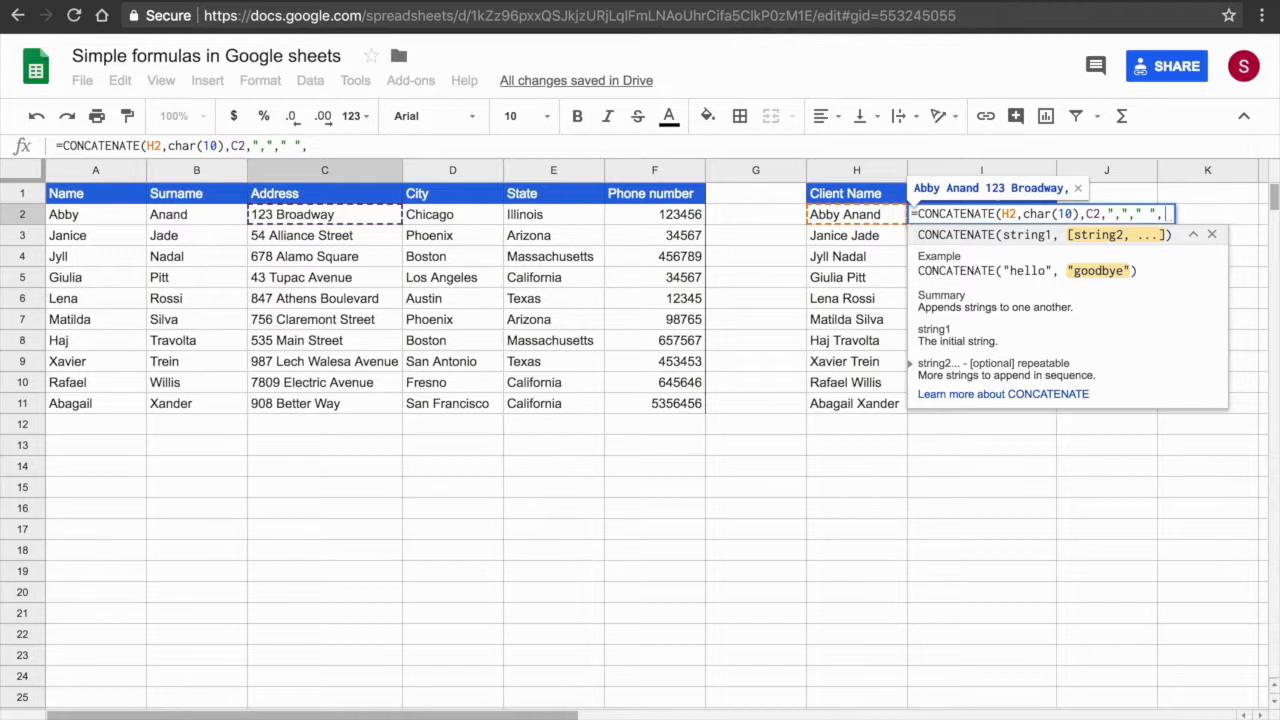
{"action": "mouse_move", "coordinate": [398, 214]}
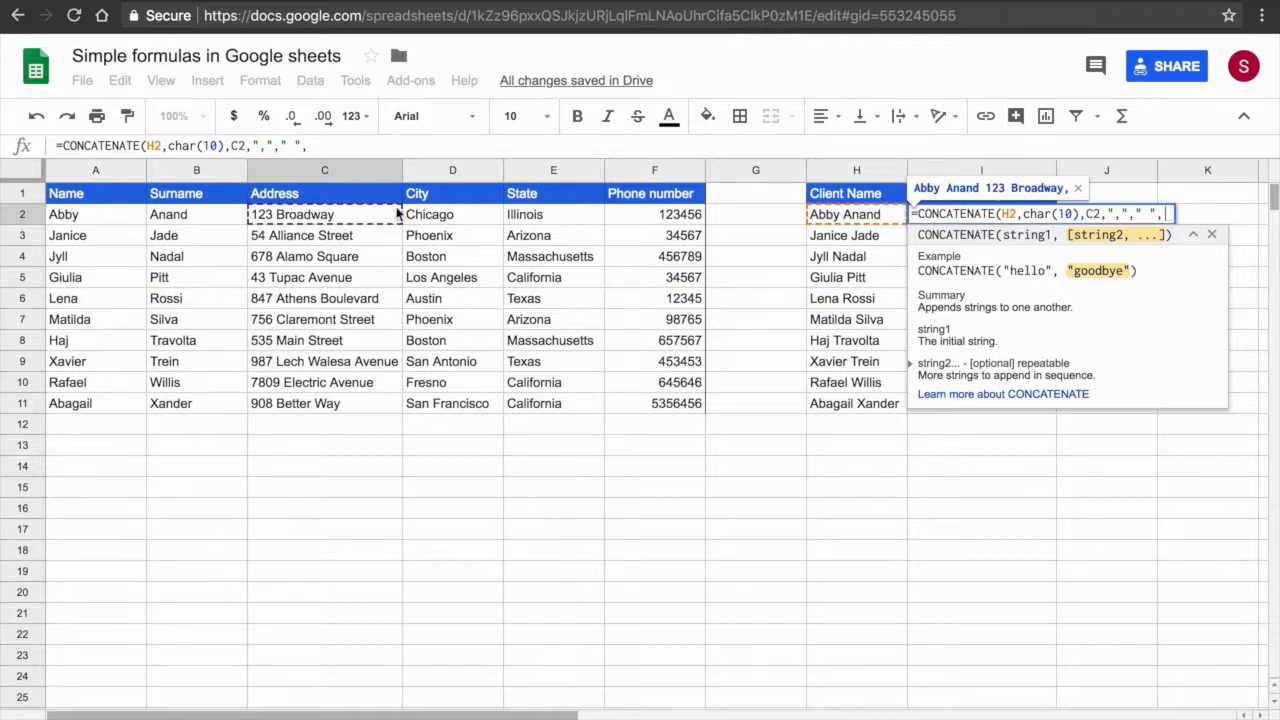
{"action": "left_click", "coordinate": [452, 214]}
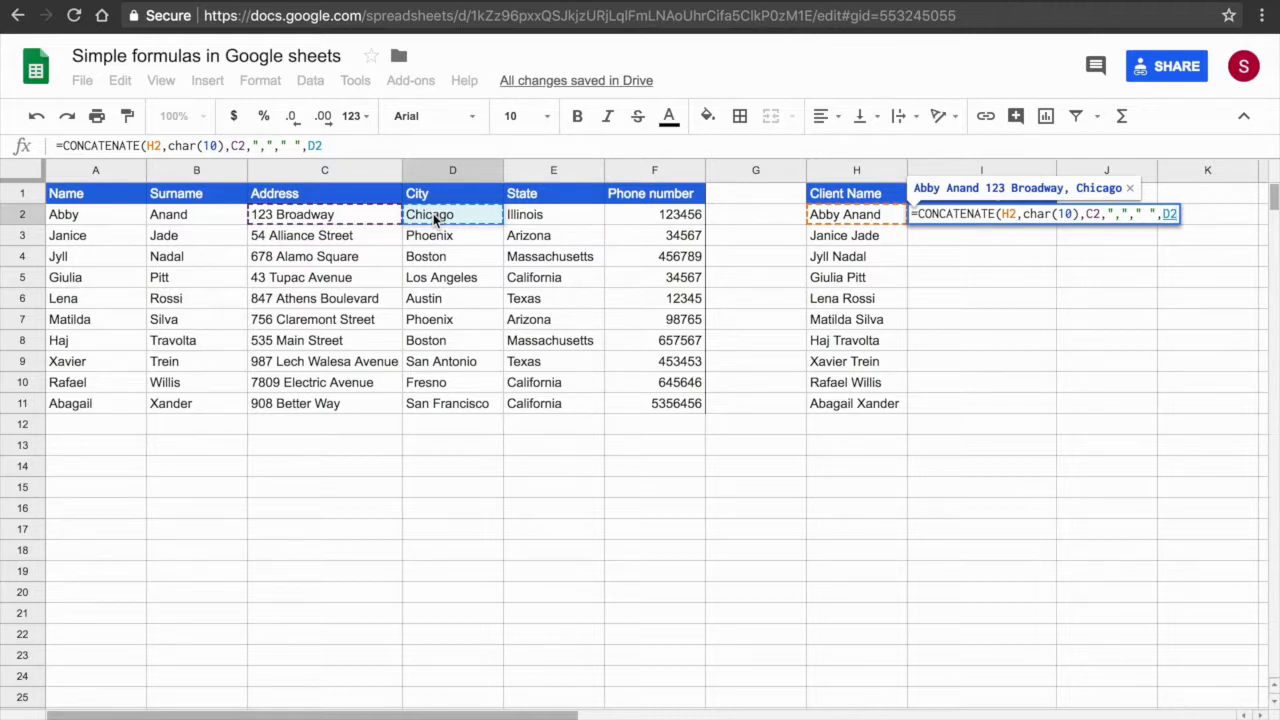
{"action": "type", "text": ","}
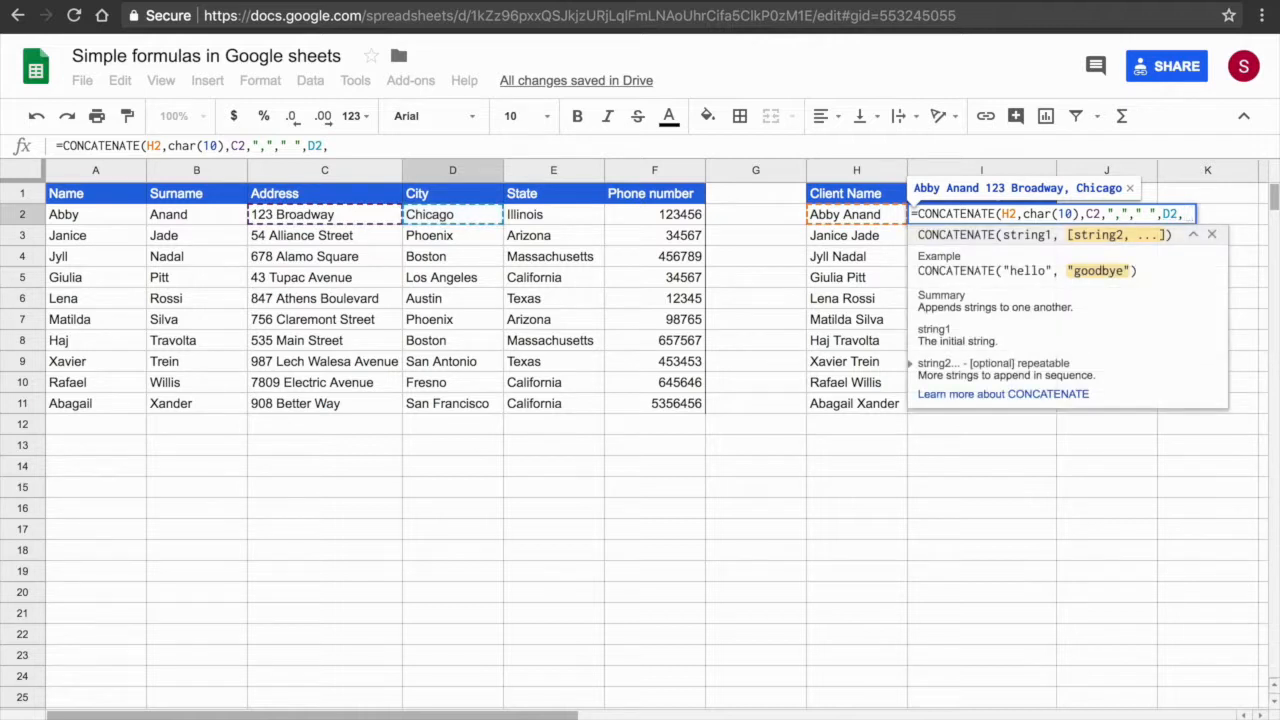
{"action": "type", "text": "\",\",\" \","}
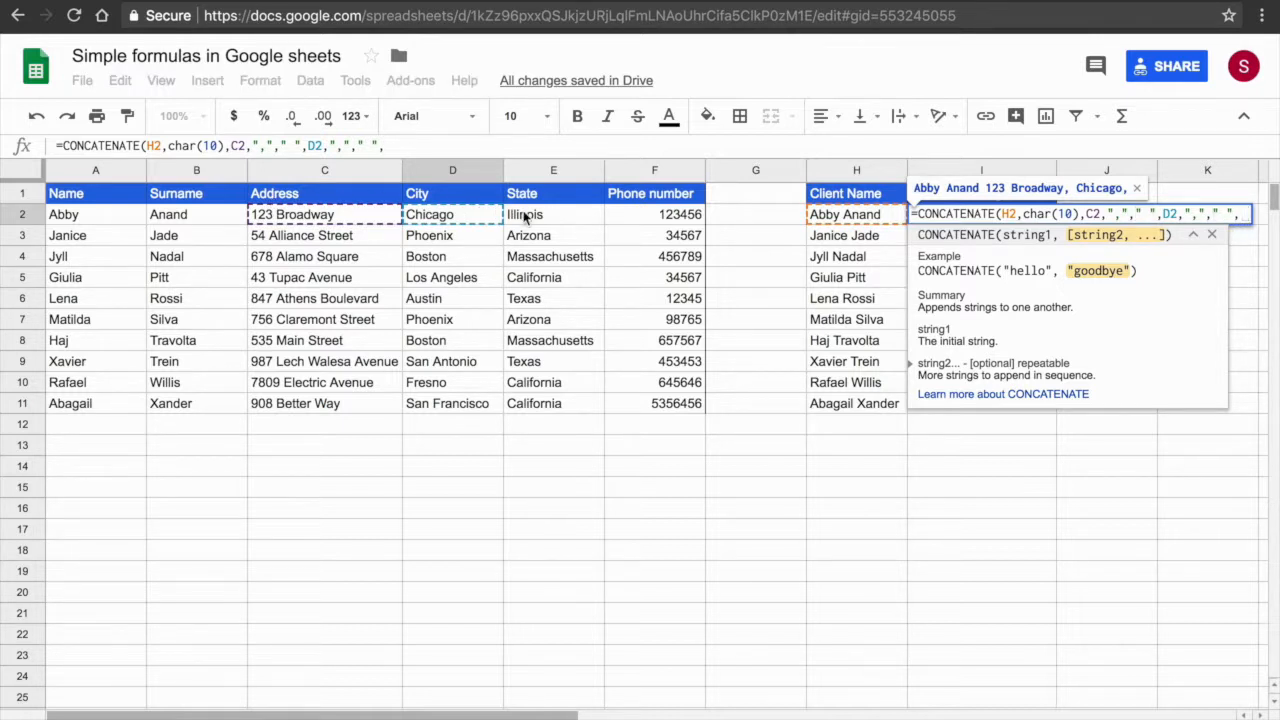
{"action": "left_click", "coordinate": [553, 214]}
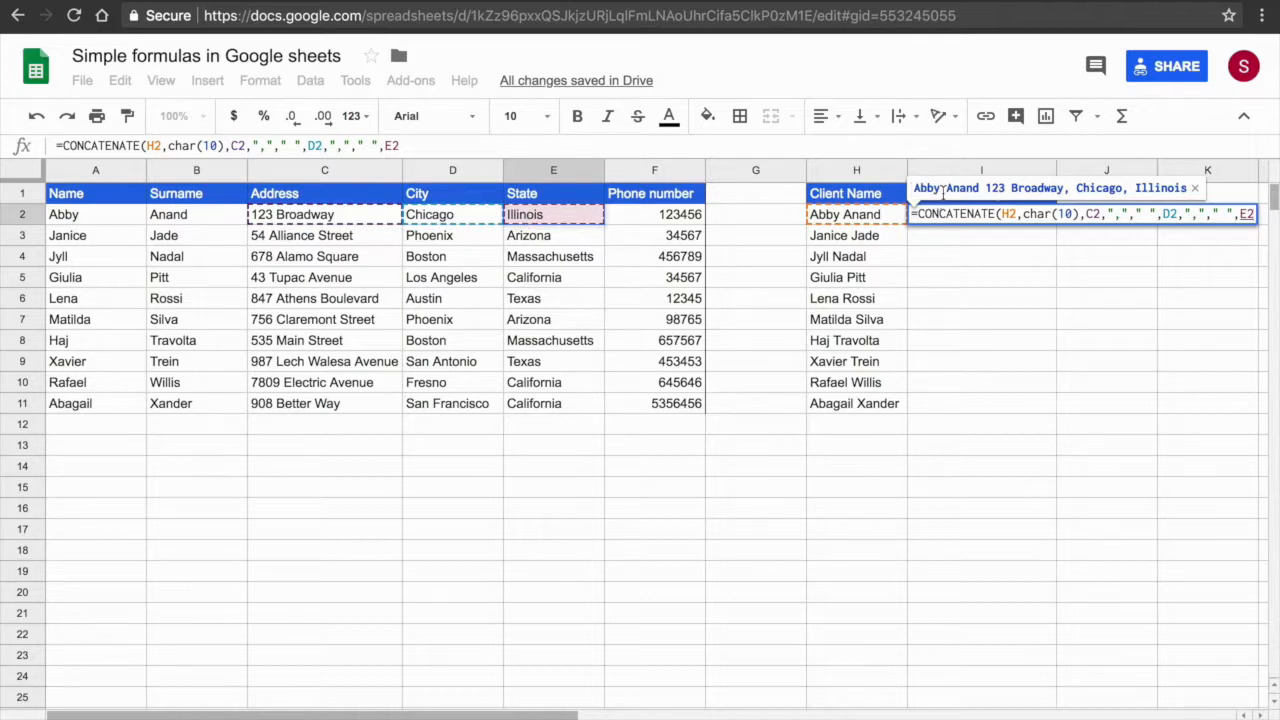
{"action": "mouse_move", "coordinate": [1030, 203]}
{"action": "type", "text": ")"}
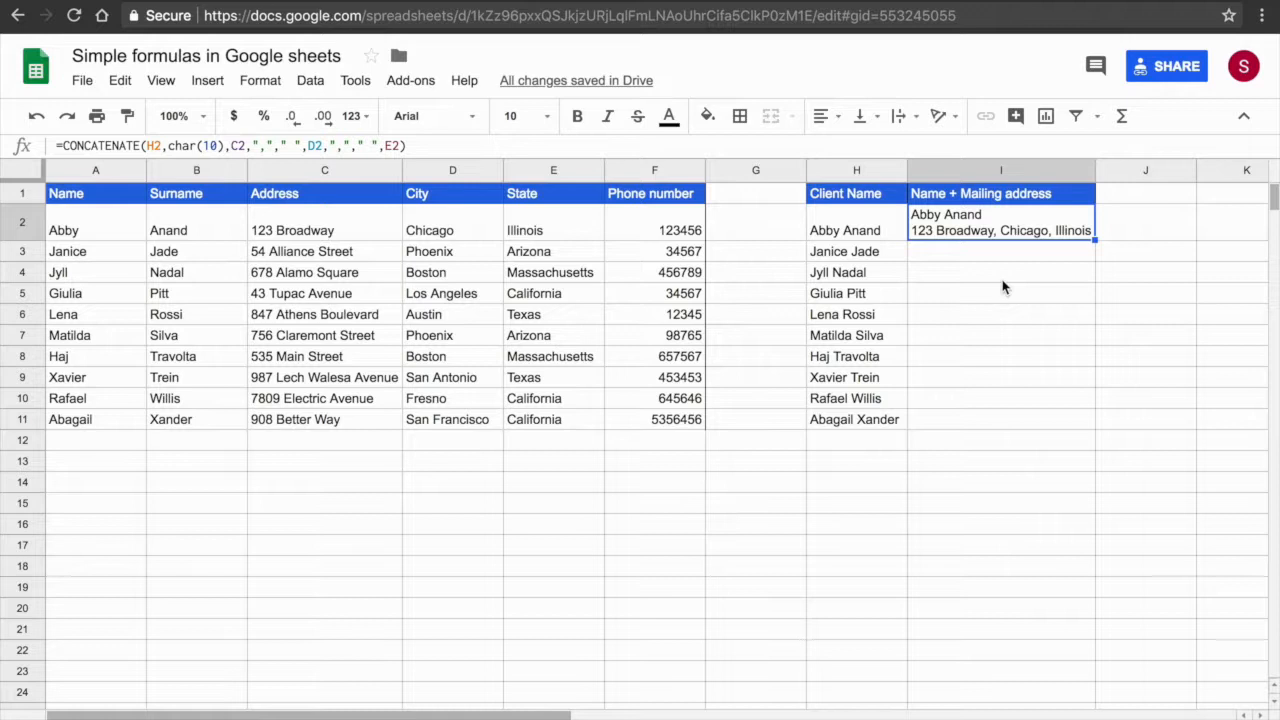
{"action": "mouse_move", "coordinate": [998, 238]}
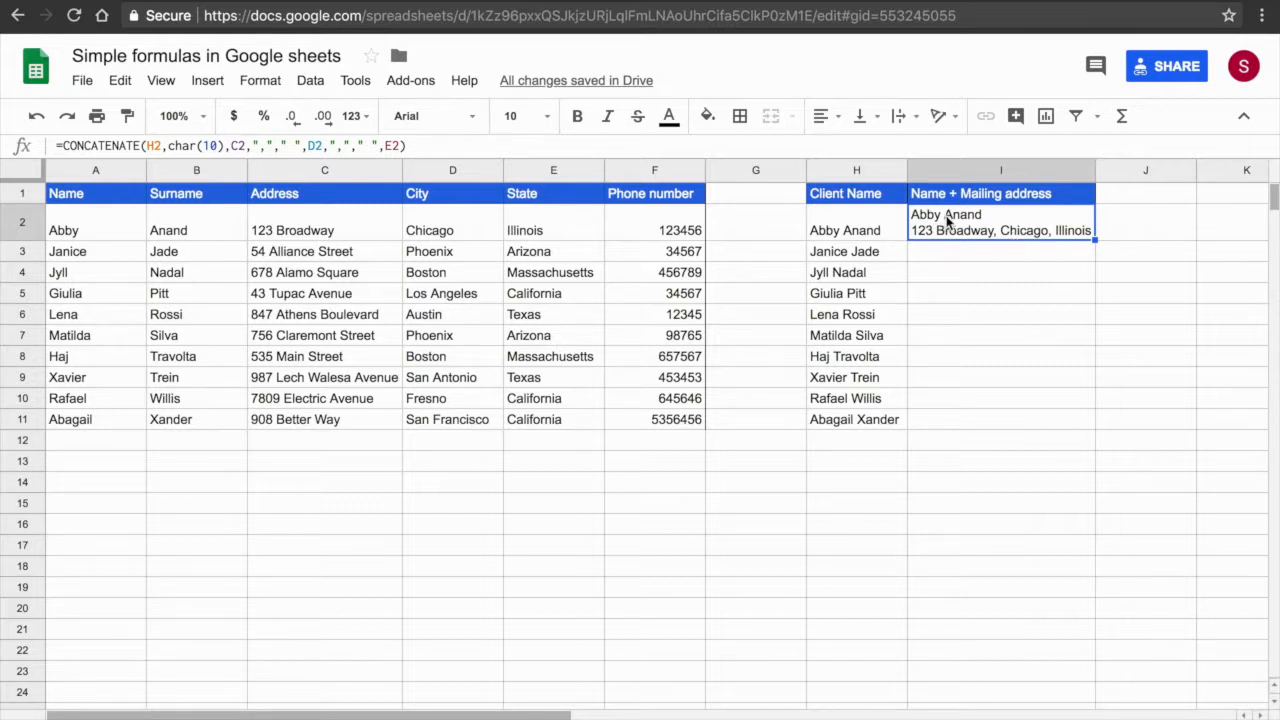
{"action": "mouse_move", "coordinate": [108, 167]}
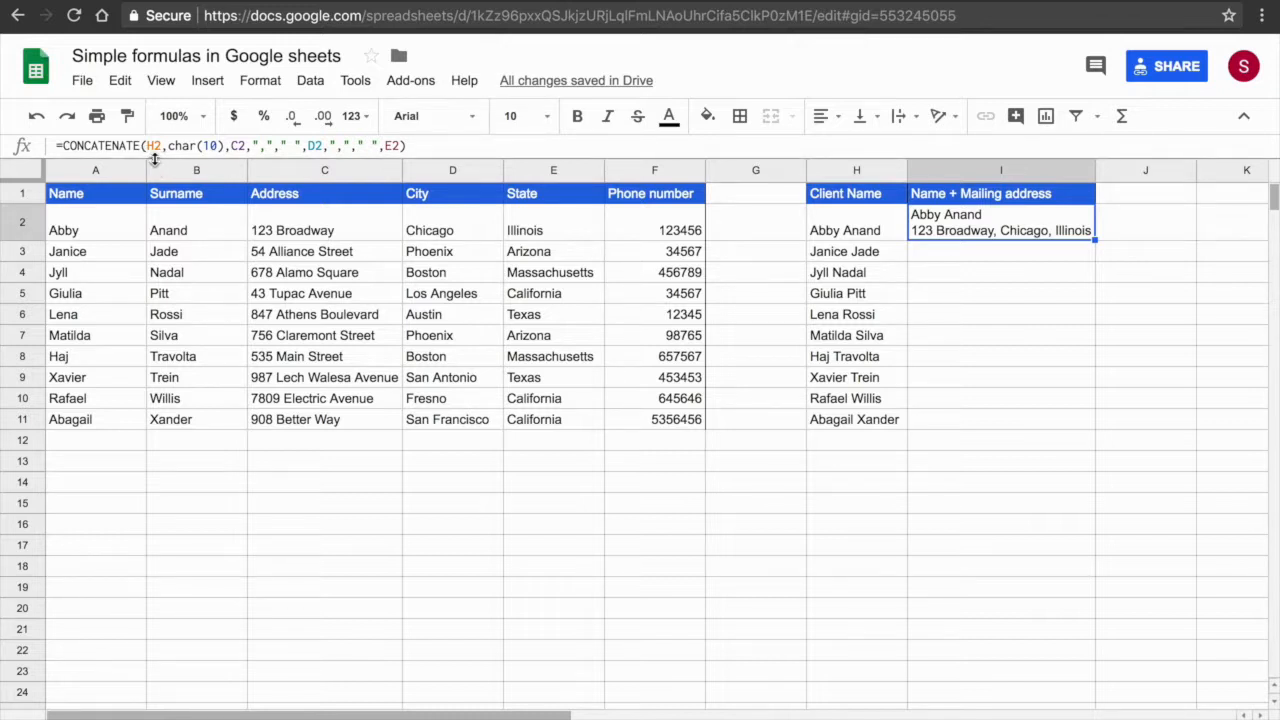
- Commit the I2 formula, showing Abby Anand above 123 Broadway, Chicago, Illinois
{"action": "left_click", "coordinate": [856, 230]}
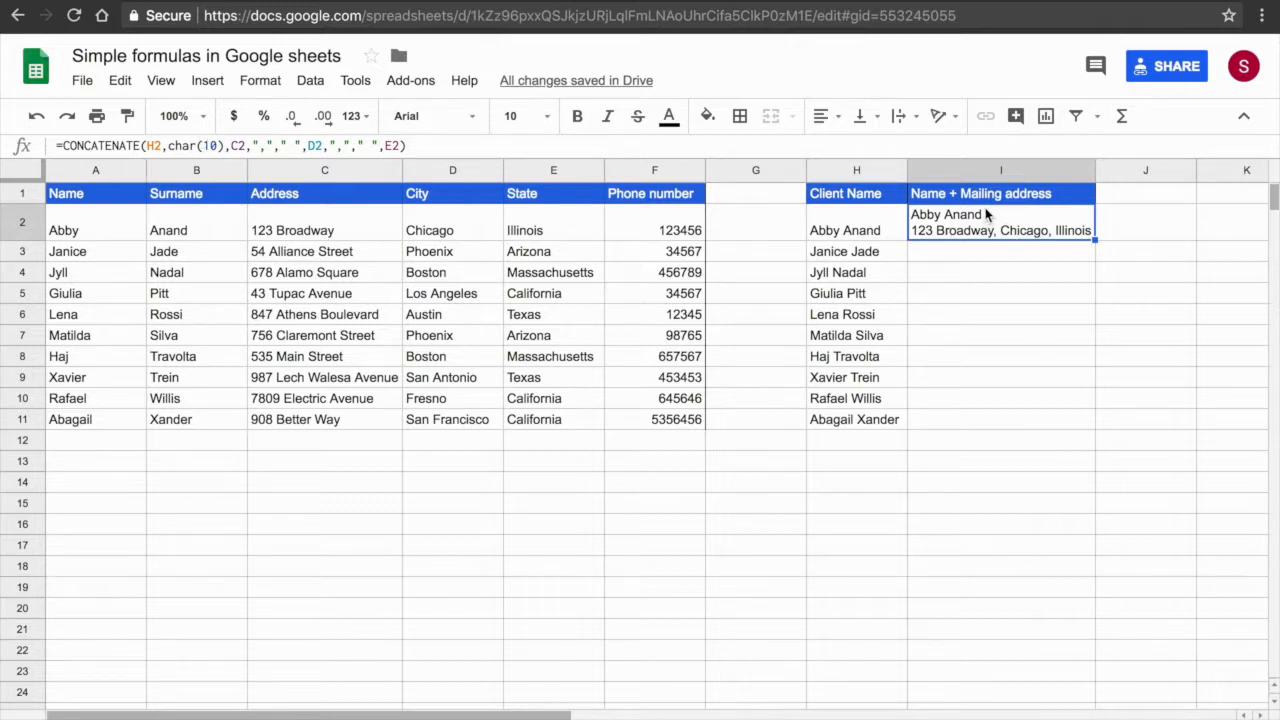
{"action": "mouse_move", "coordinate": [938, 233]}
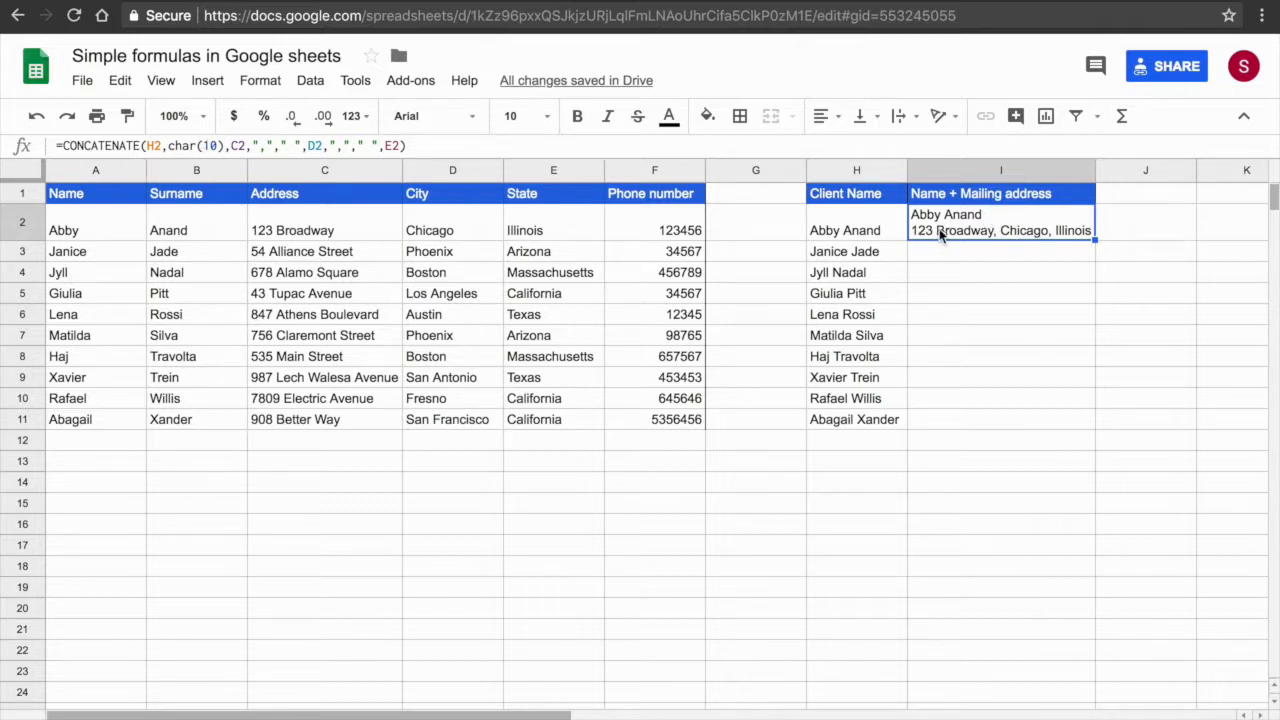
{"action": "mouse_move", "coordinate": [995, 237]}
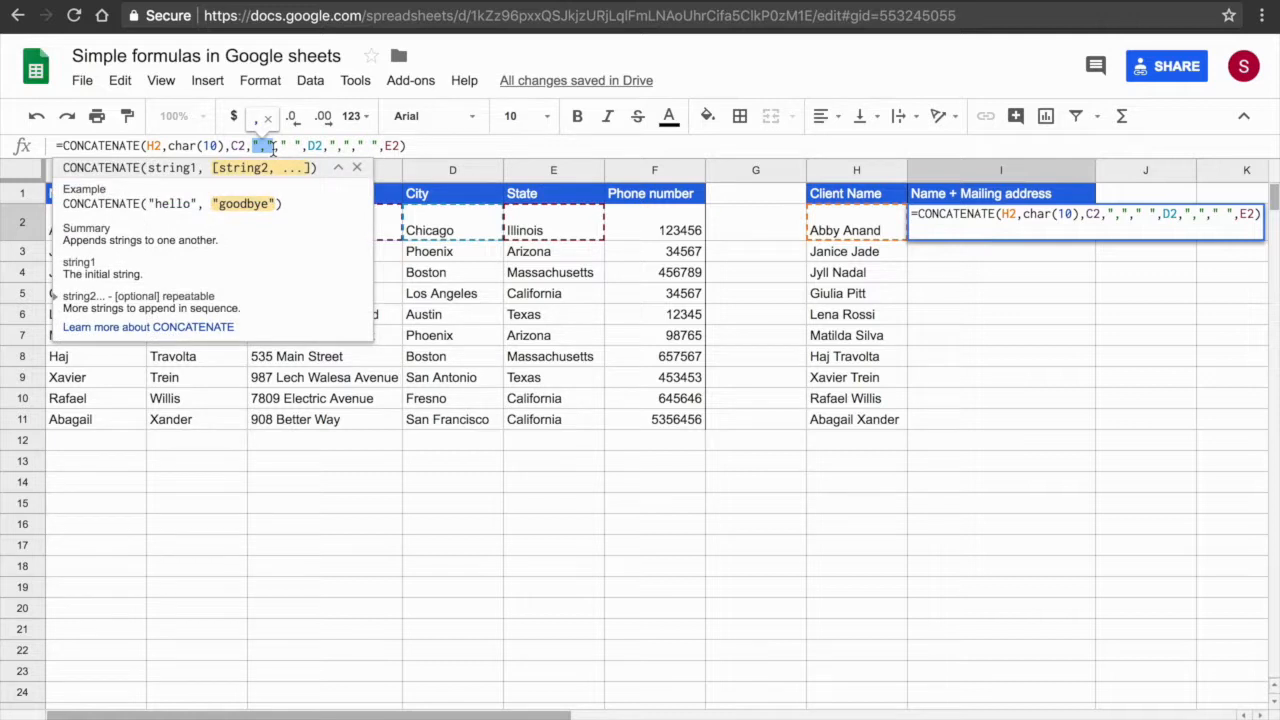
{"action": "key", "text": "Enter"}
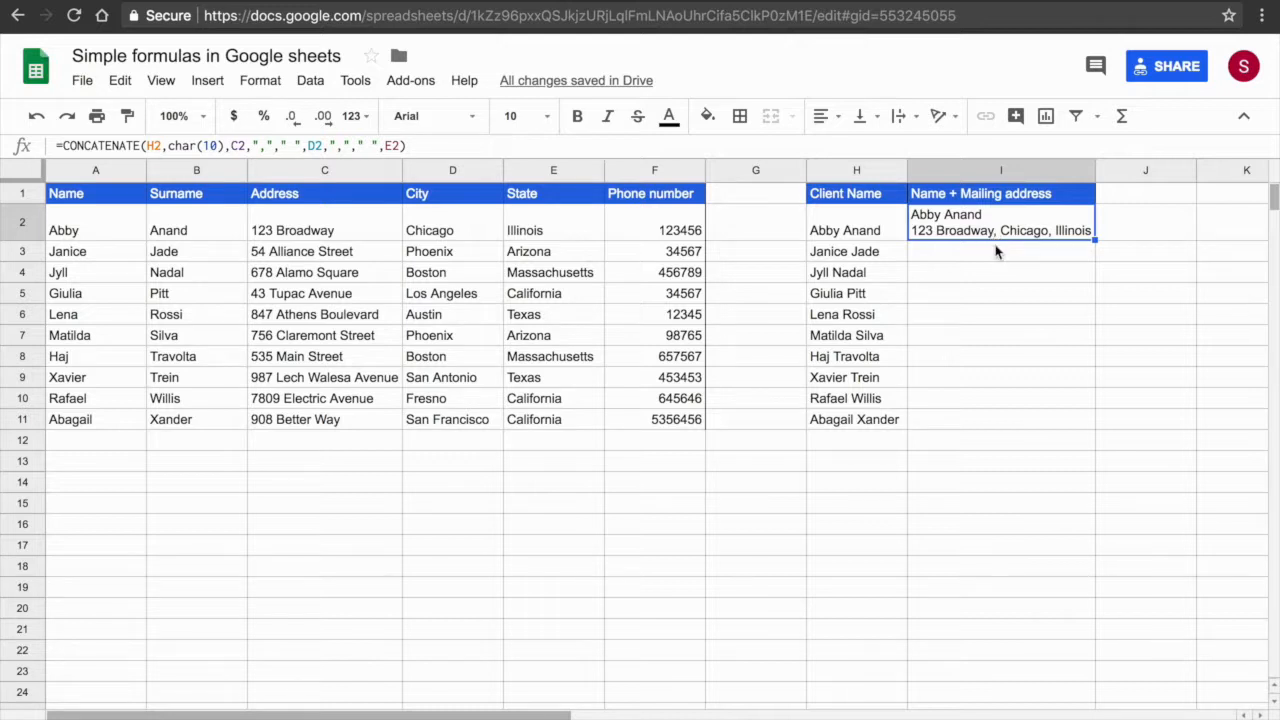
{"action": "mouse_move", "coordinate": [624, 208]}
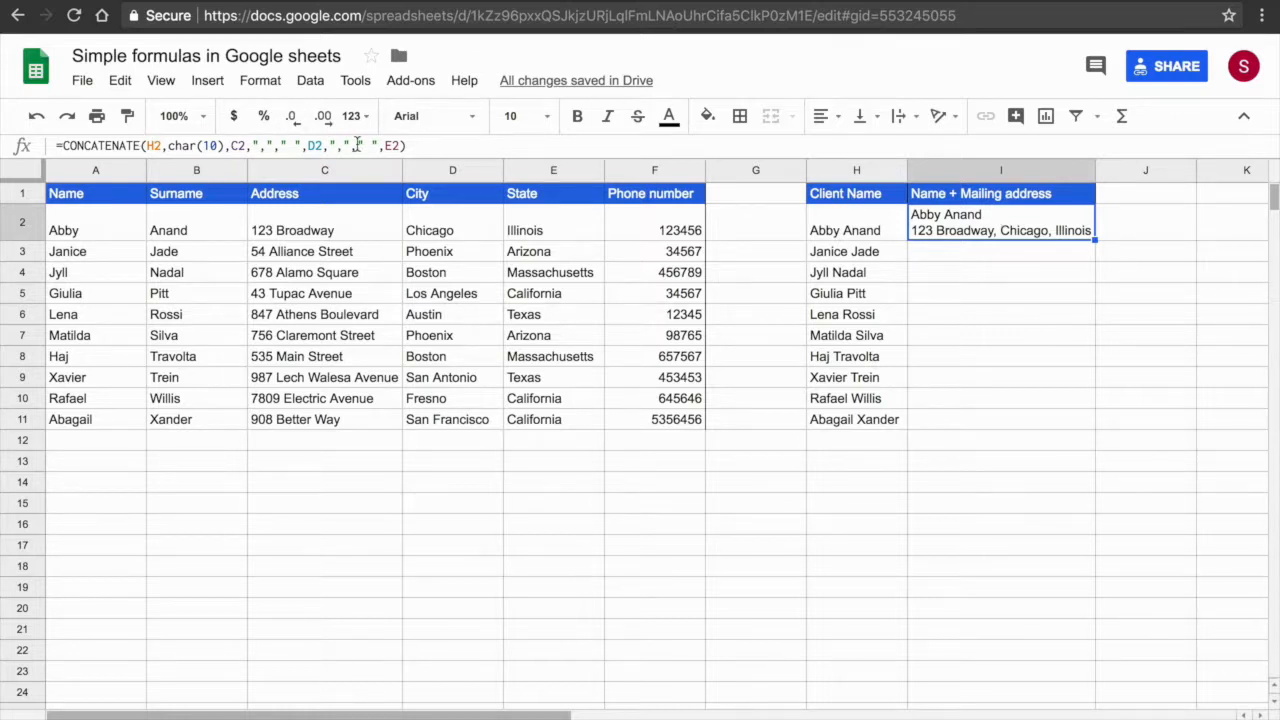
{"action": "mouse_move", "coordinate": [960, 232]}
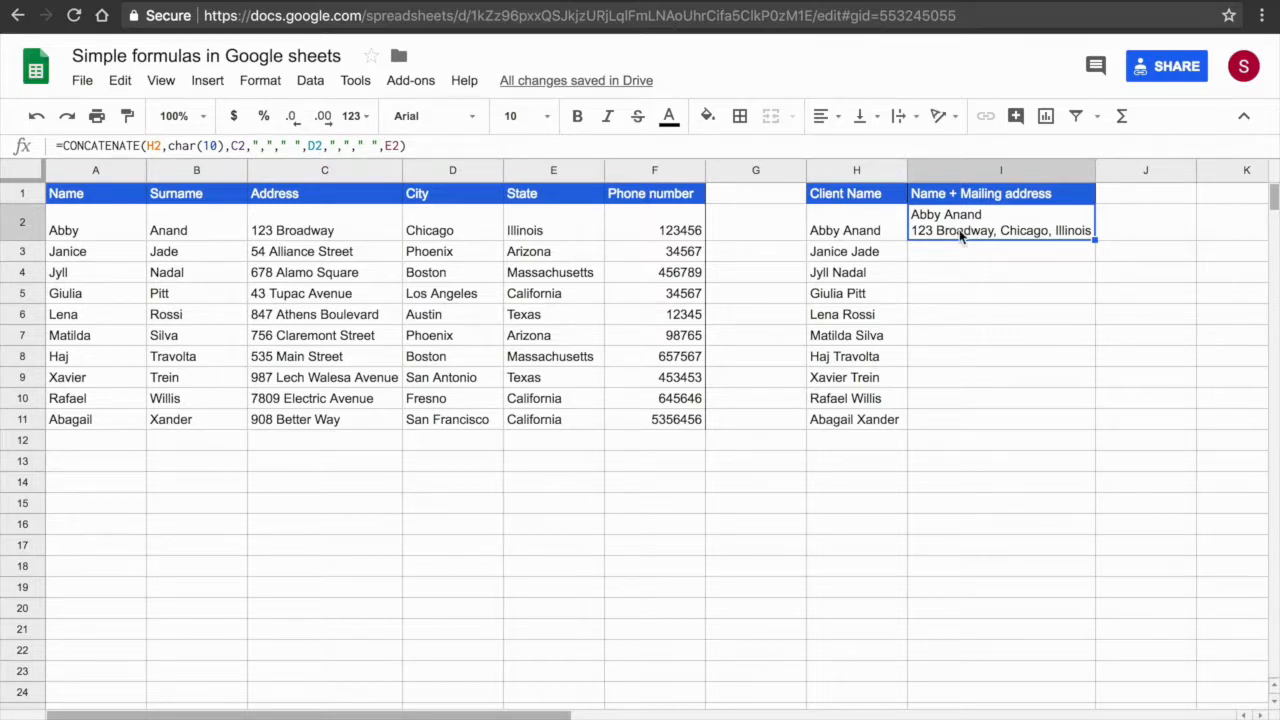
{"action": "mouse_move", "coordinate": [1095, 237]}
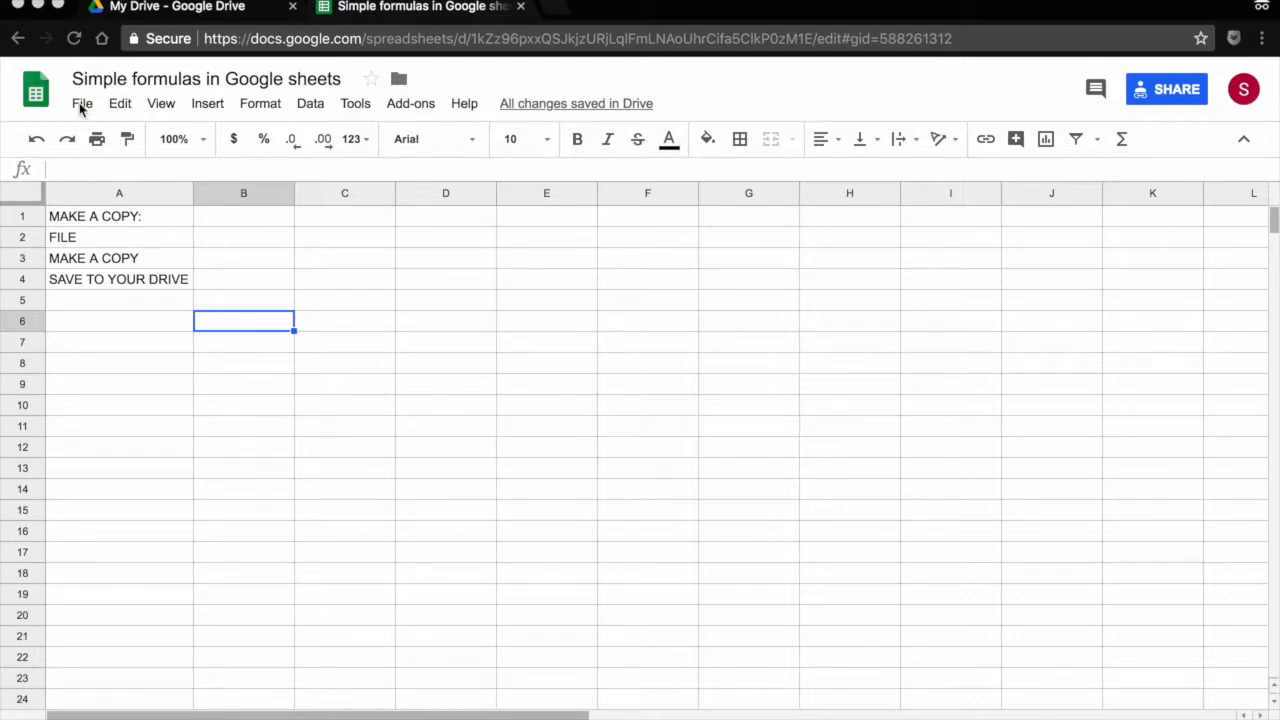
- Choose File > Make a copy to show the 'Copy of Simple formulas in Google sheets' dialog
{"action": "left_click", "coordinate": [82, 103]}
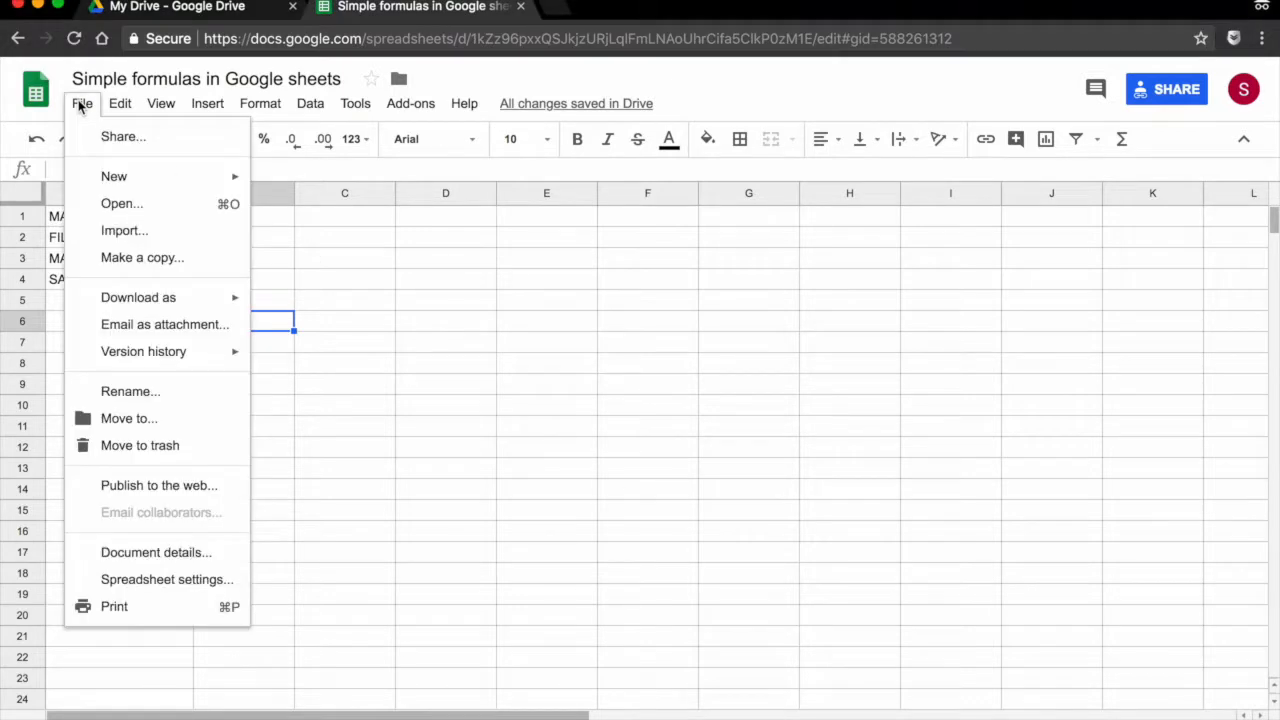
{"action": "mouse_move", "coordinate": [142, 257]}
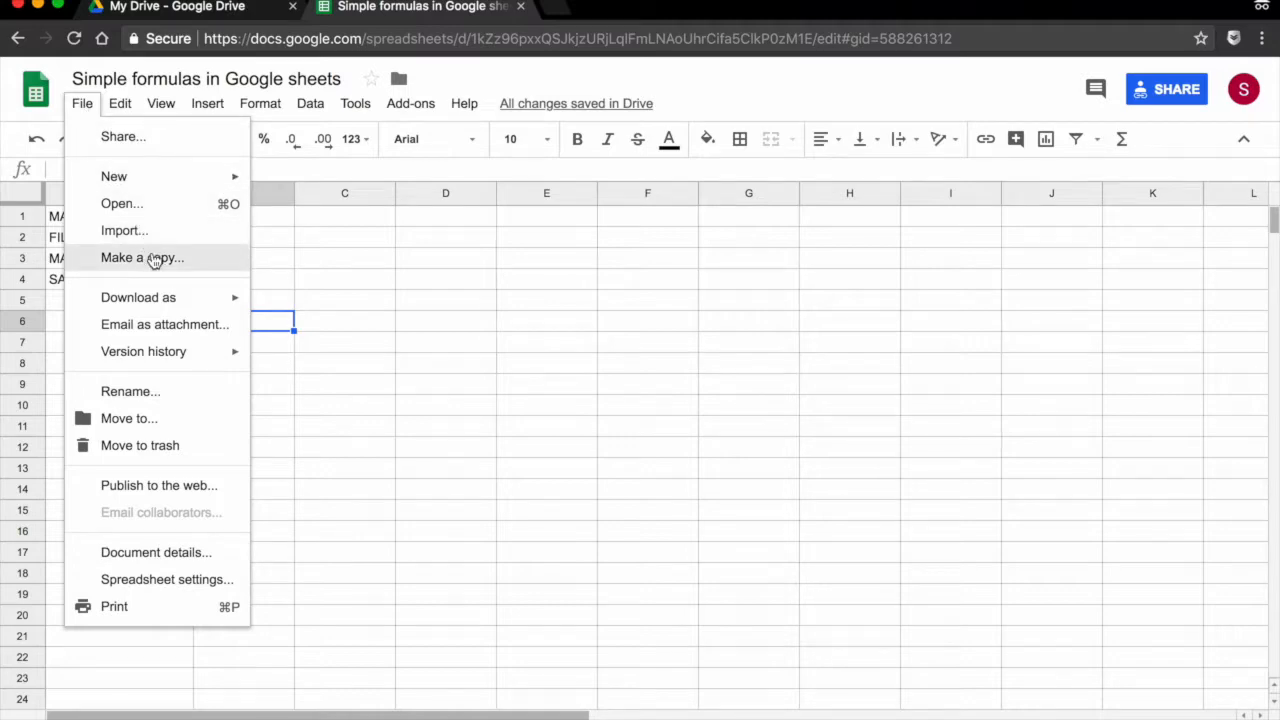
{"action": "left_click", "coordinate": [141, 257]}
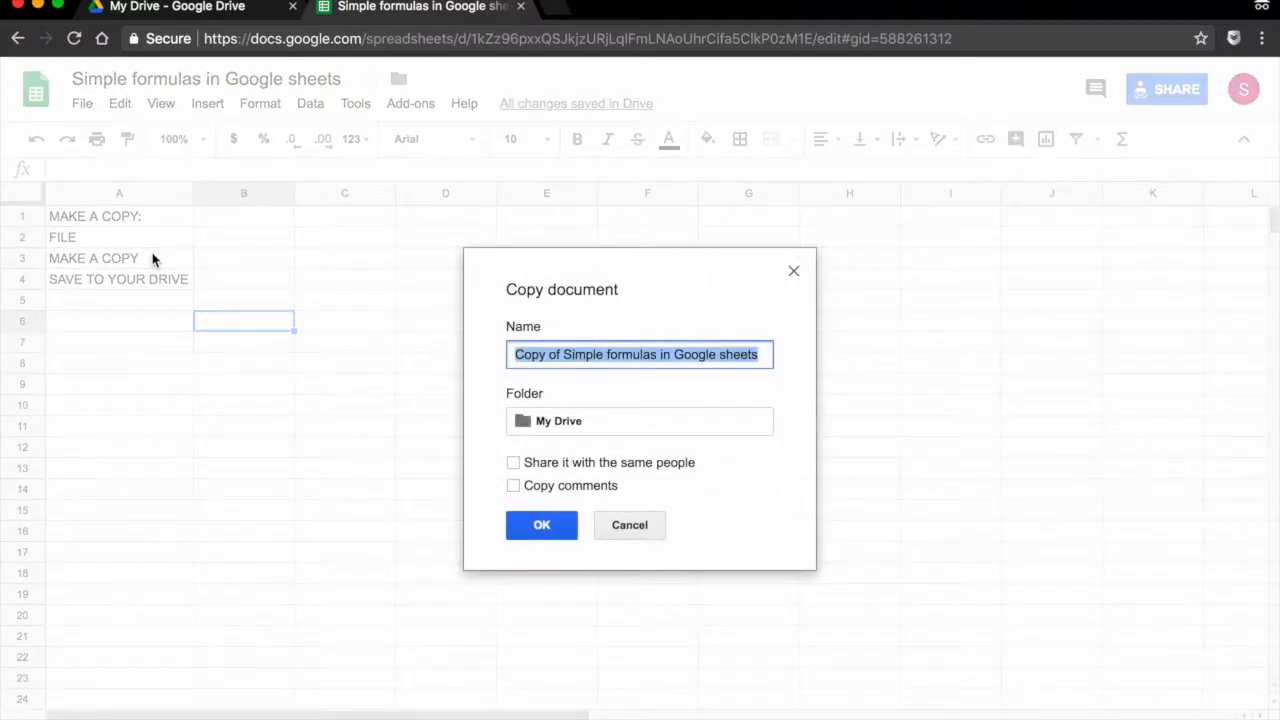